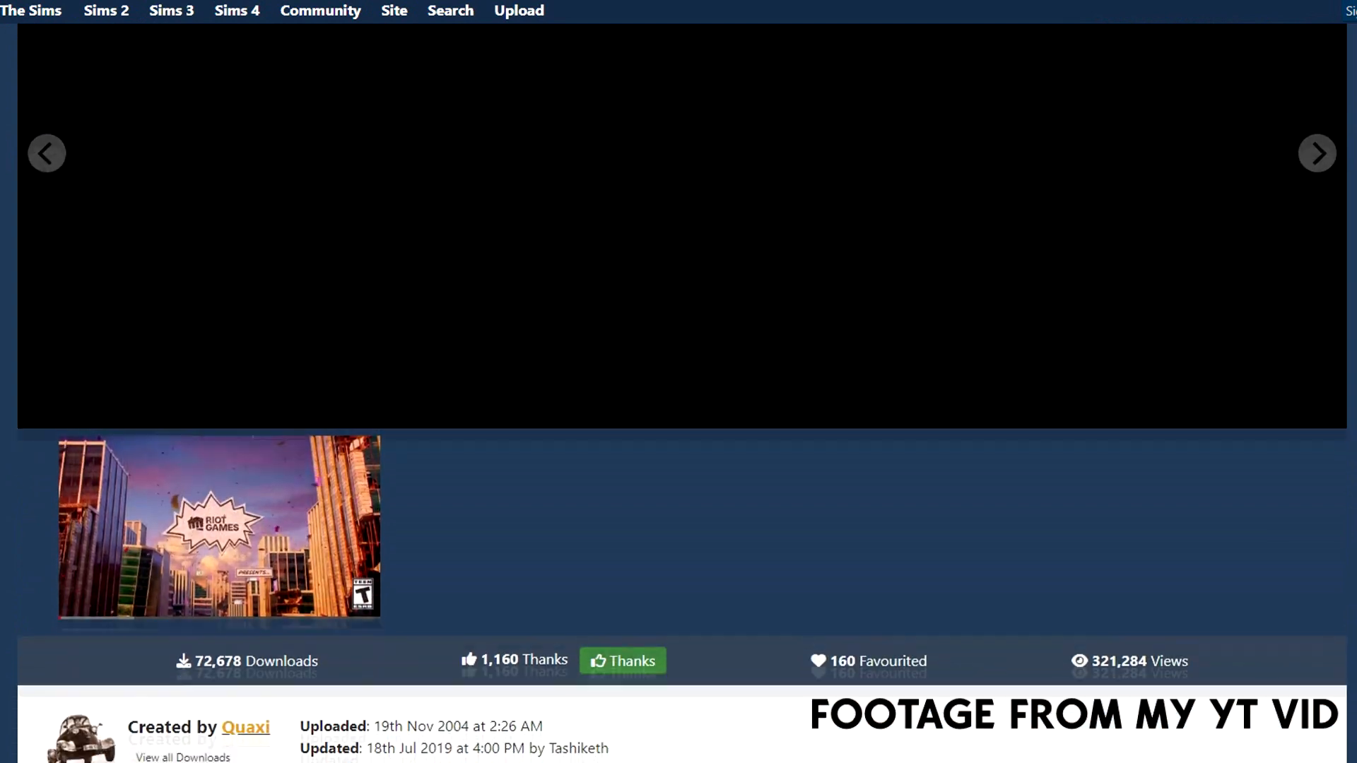
# Scroll the SimPE download page down to its description and plugin list
pyautogui.scroll(-3)
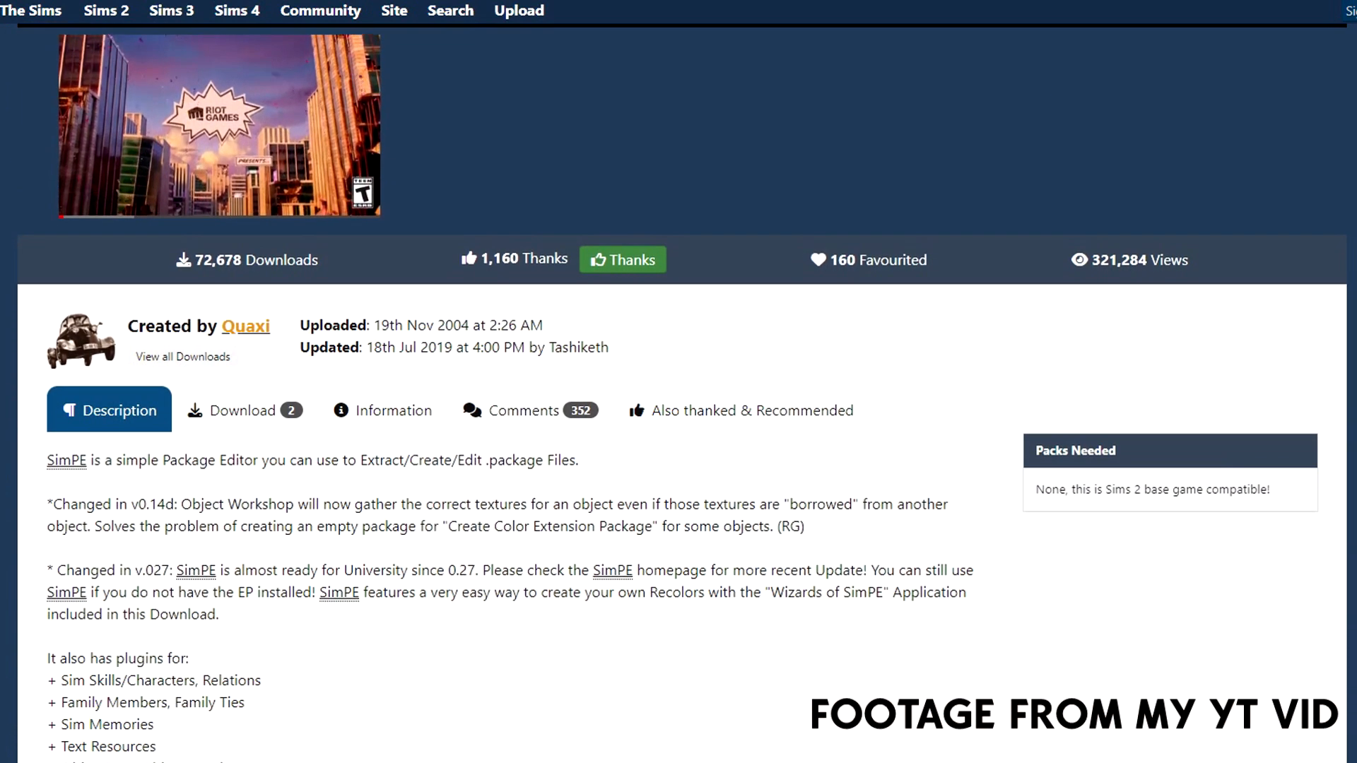
pyautogui.scroll(-3)
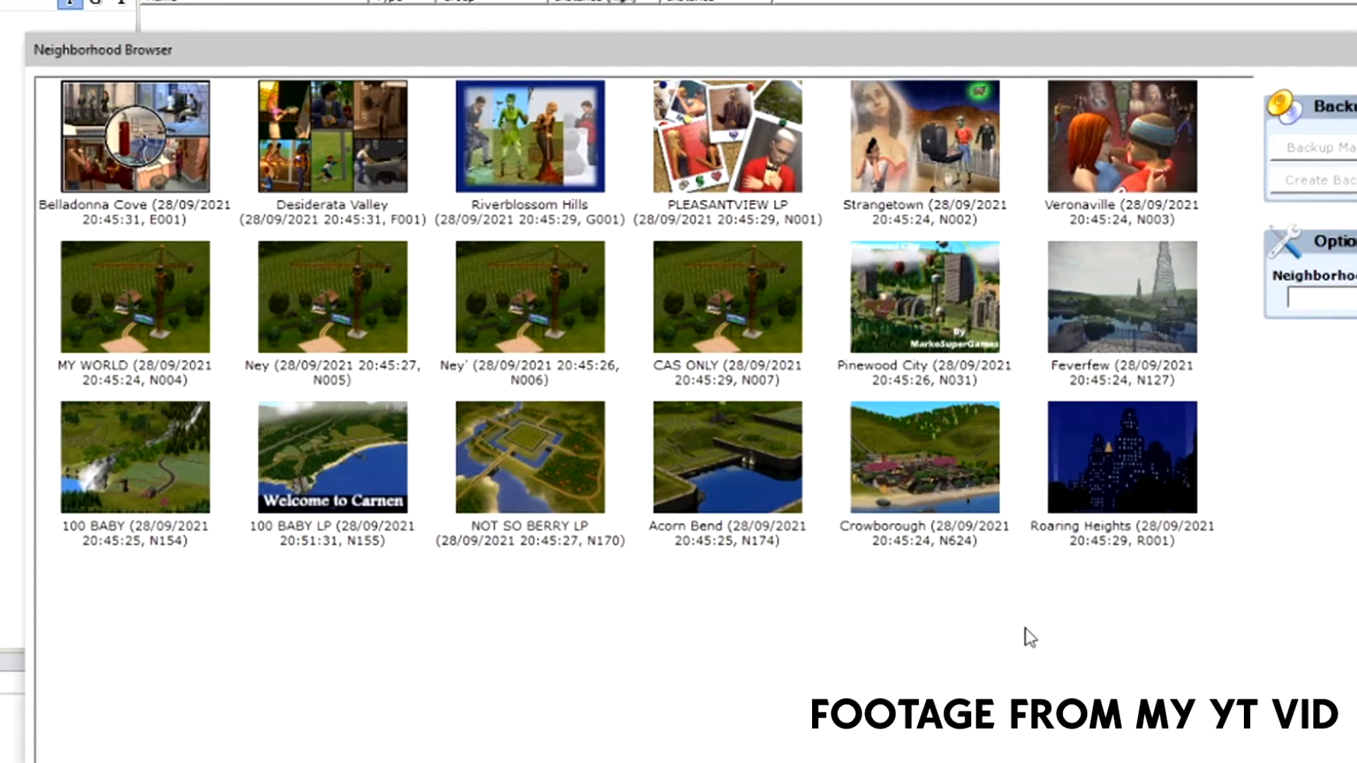
pyautogui.moveTo(720, 338)
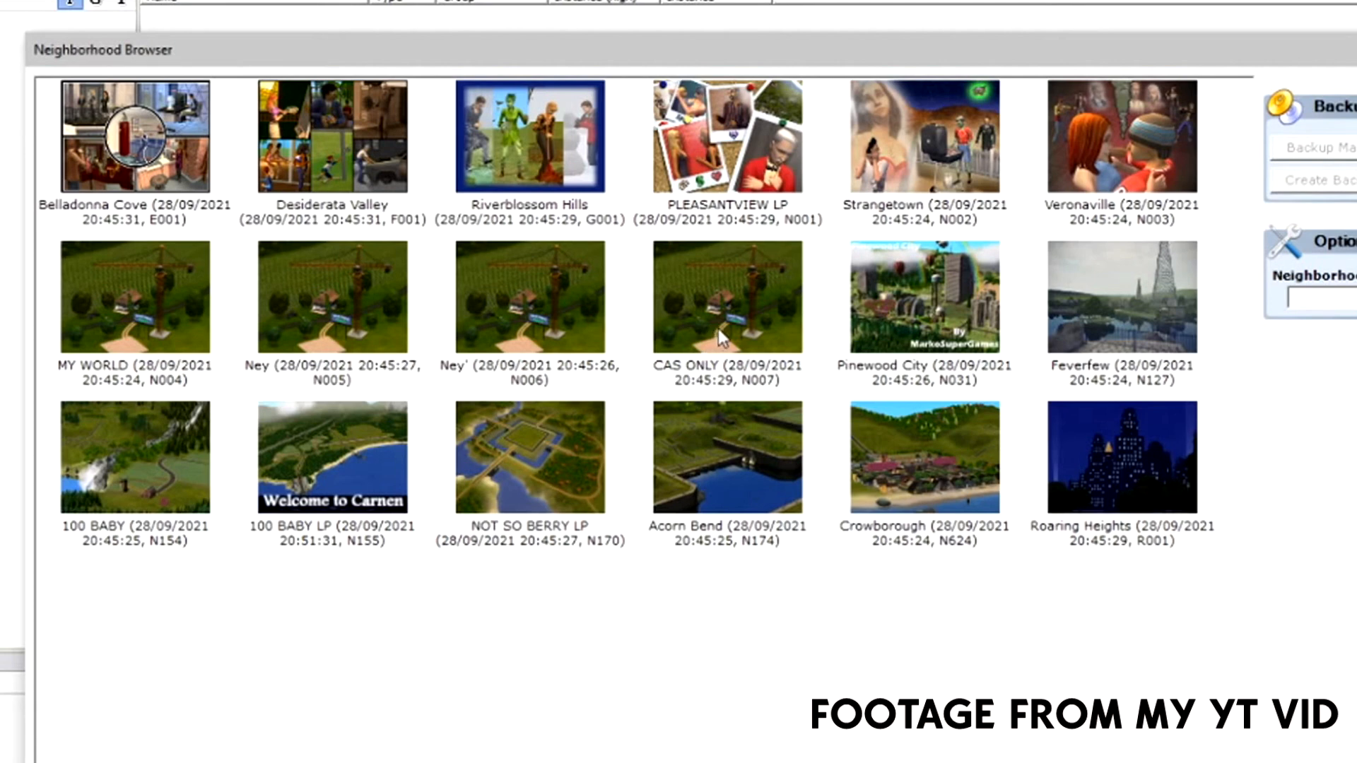
# Load the CAS ONLY neighbourhood from the Neighborhood Browser
pyautogui.click(727, 297)
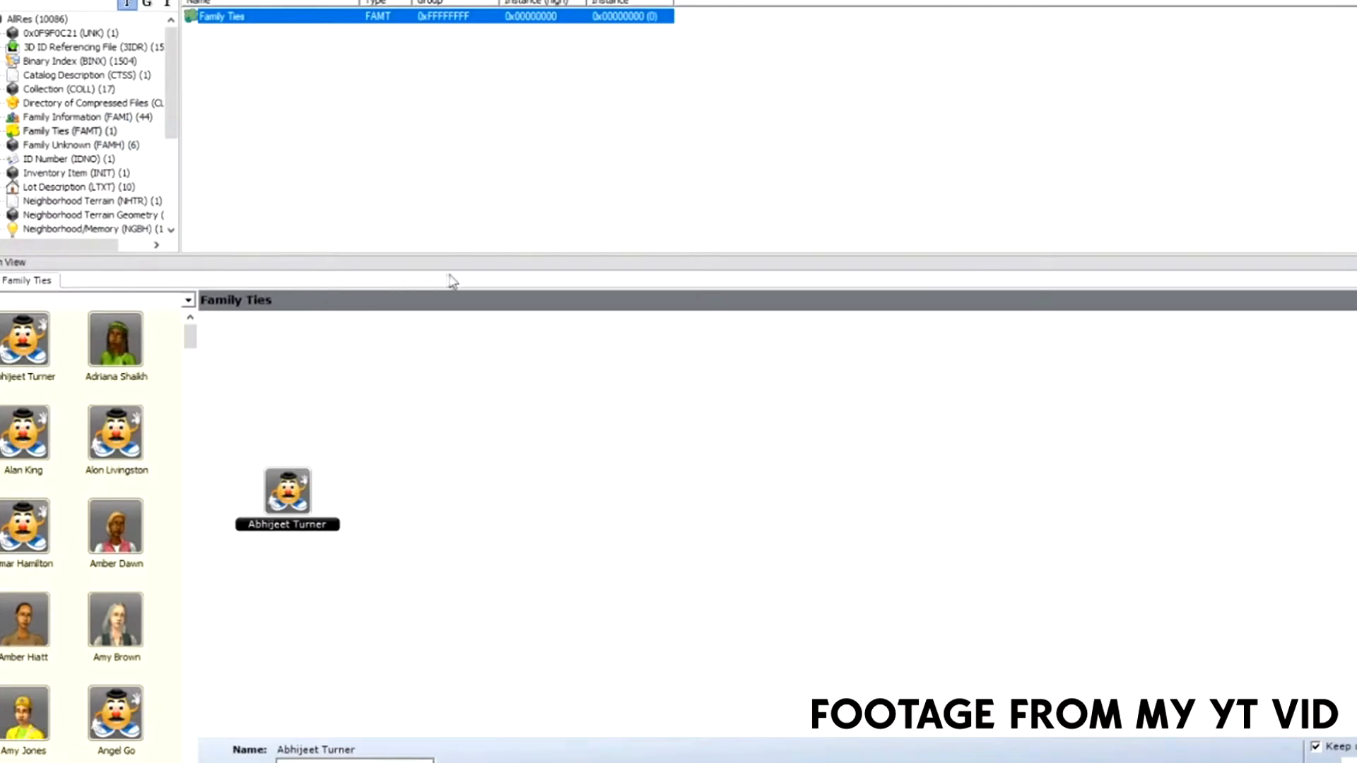
pyautogui.moveTo(391, 270)
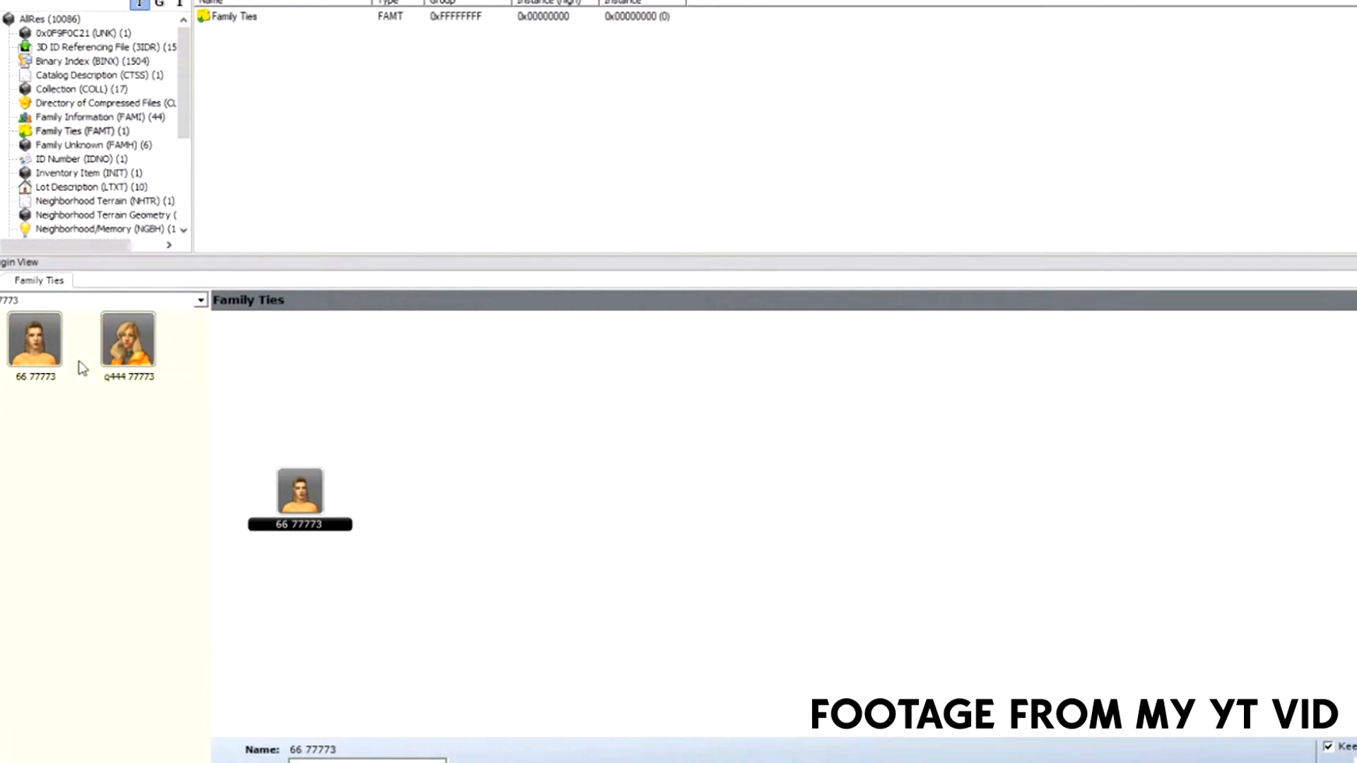
pyautogui.moveTo(171, 411)
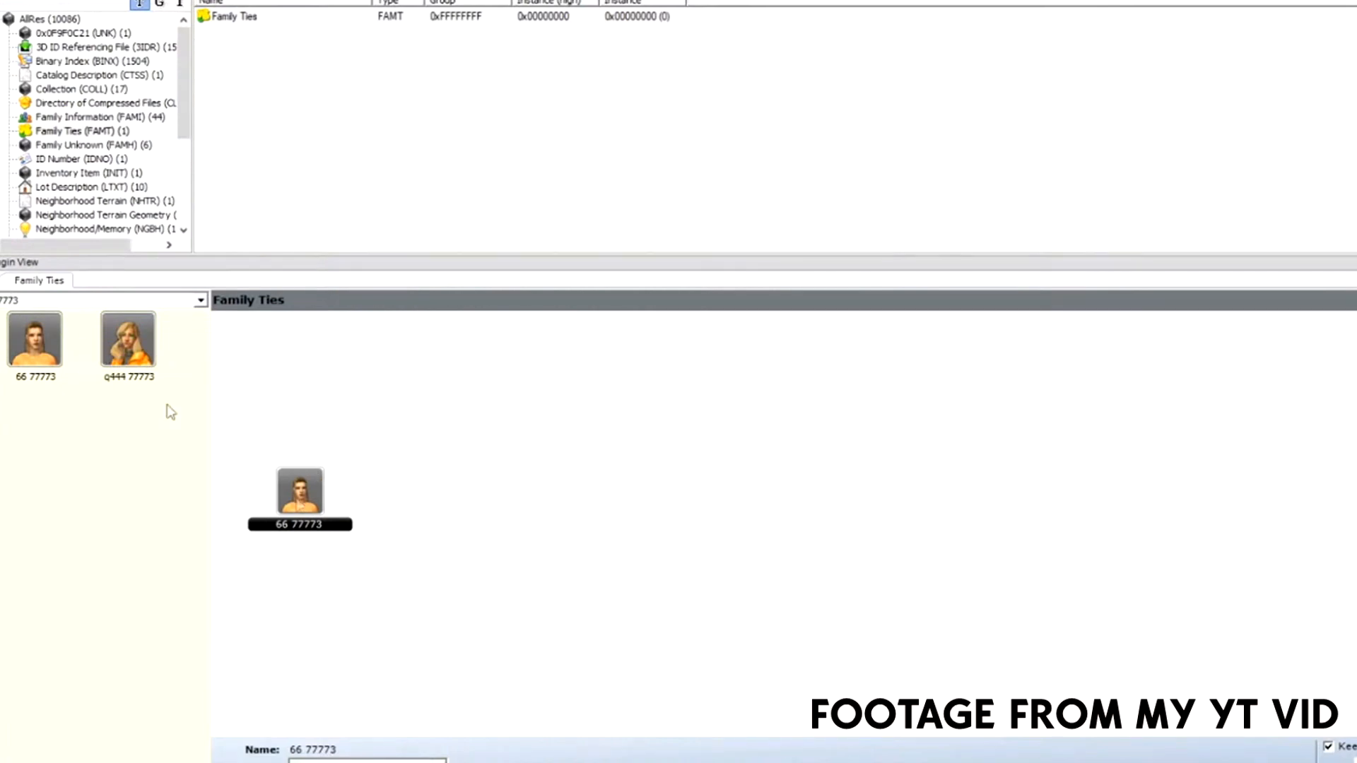
# View the ties of 66 77773 and q444 77773, then centre 66 77773's node in the graph
pyautogui.moveTo(299, 499); pyautogui.dragTo(650, 453)
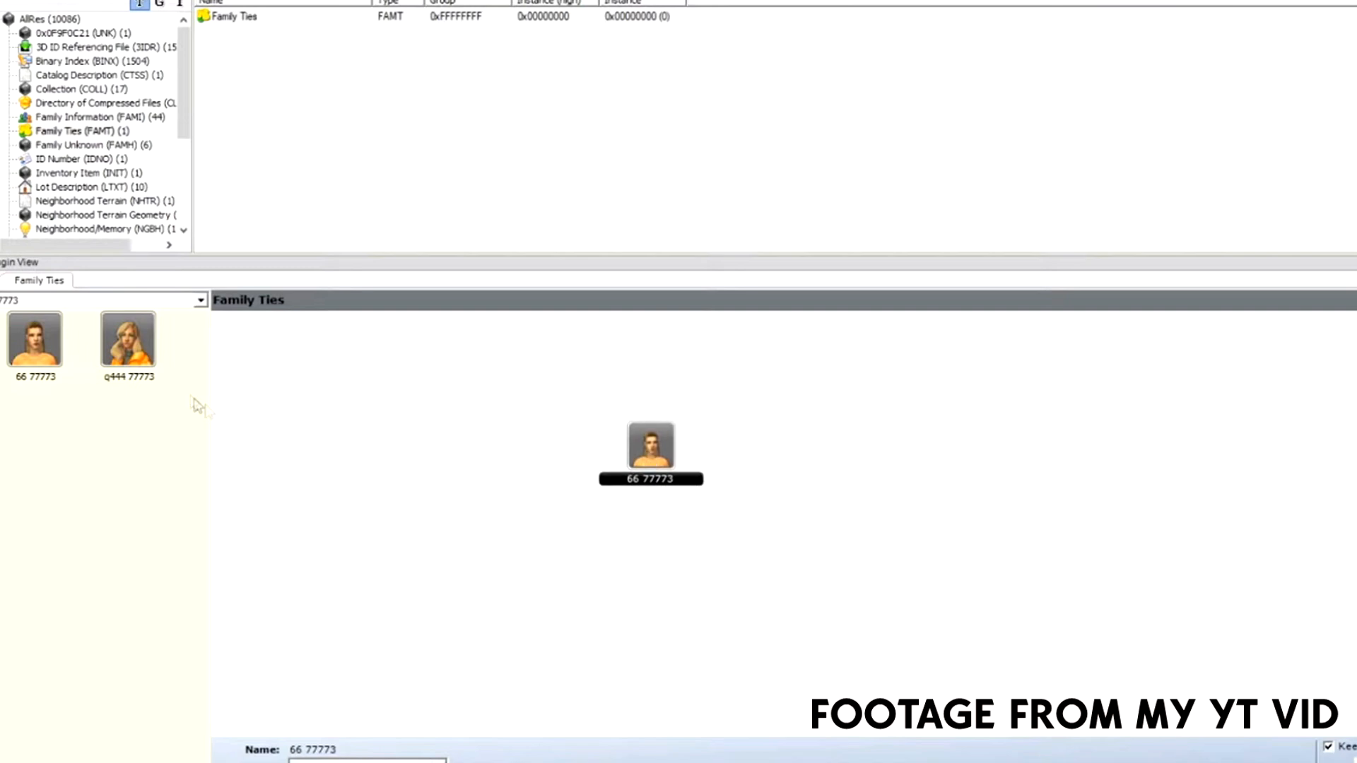
pyautogui.moveTo(135, 338)
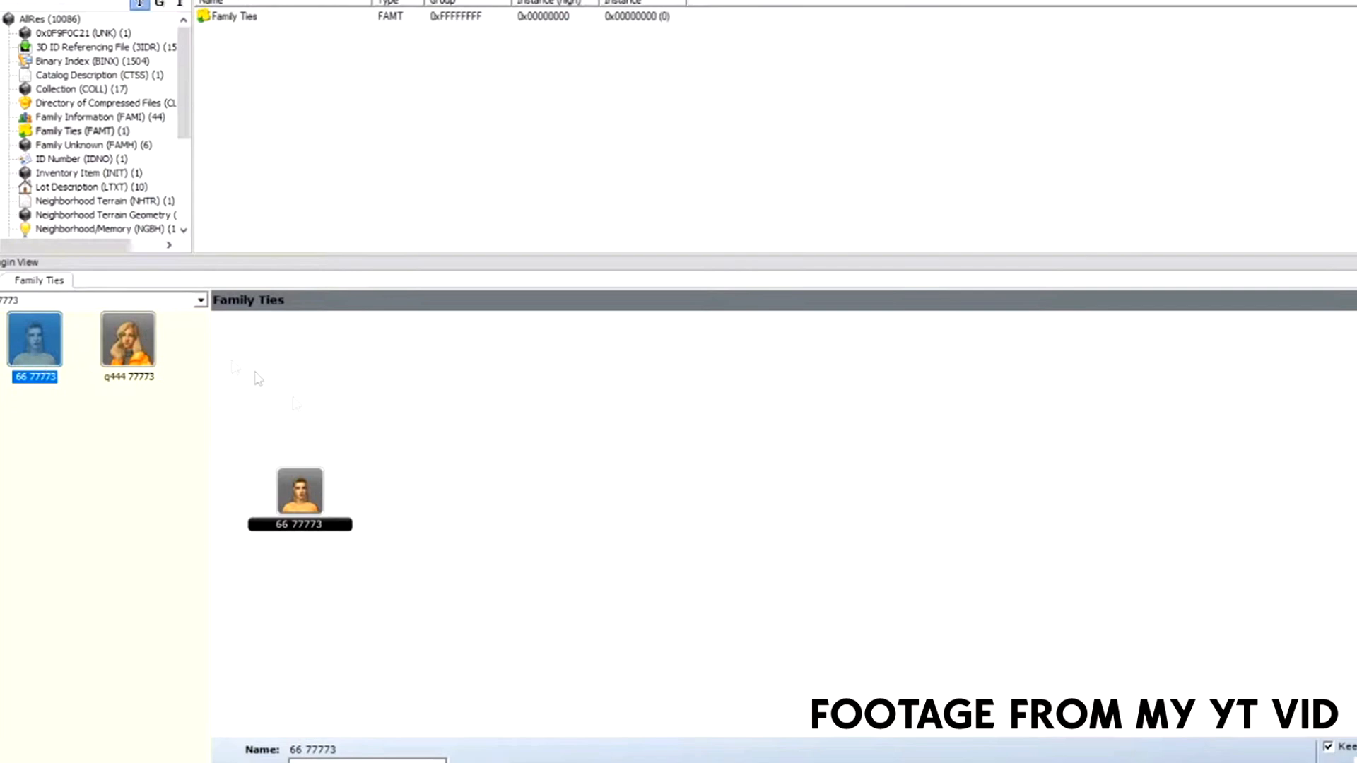
pyautogui.click(128, 341)
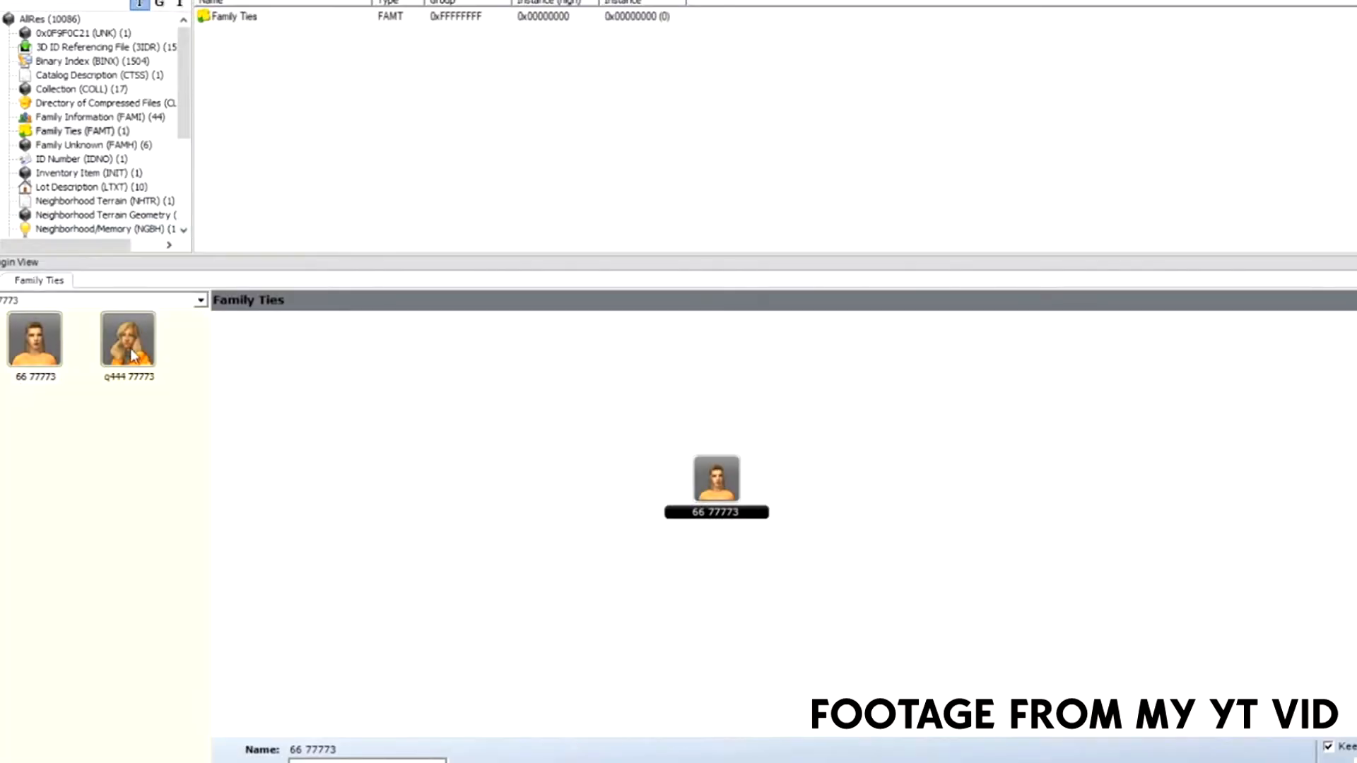
pyautogui.click(129, 340)
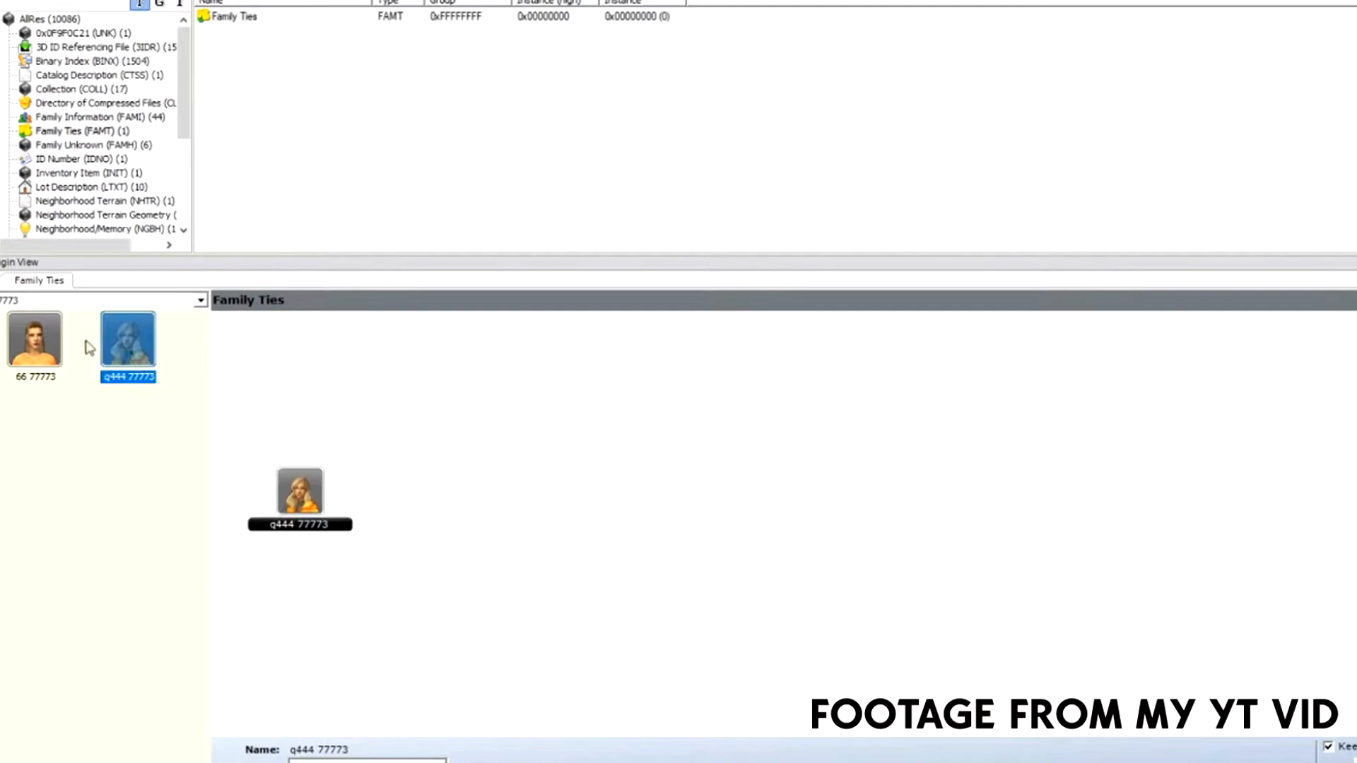
pyautogui.moveTo(16, 341)
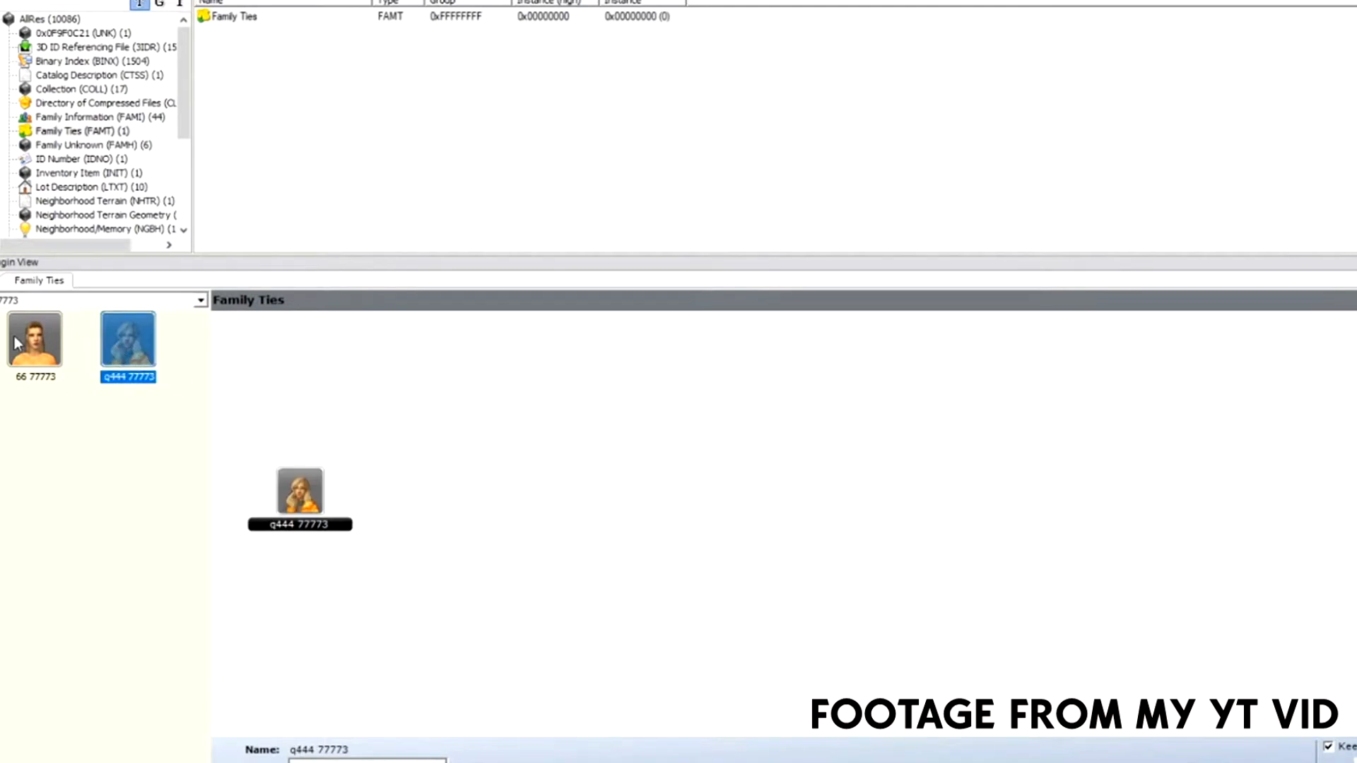
pyautogui.click(34, 338)
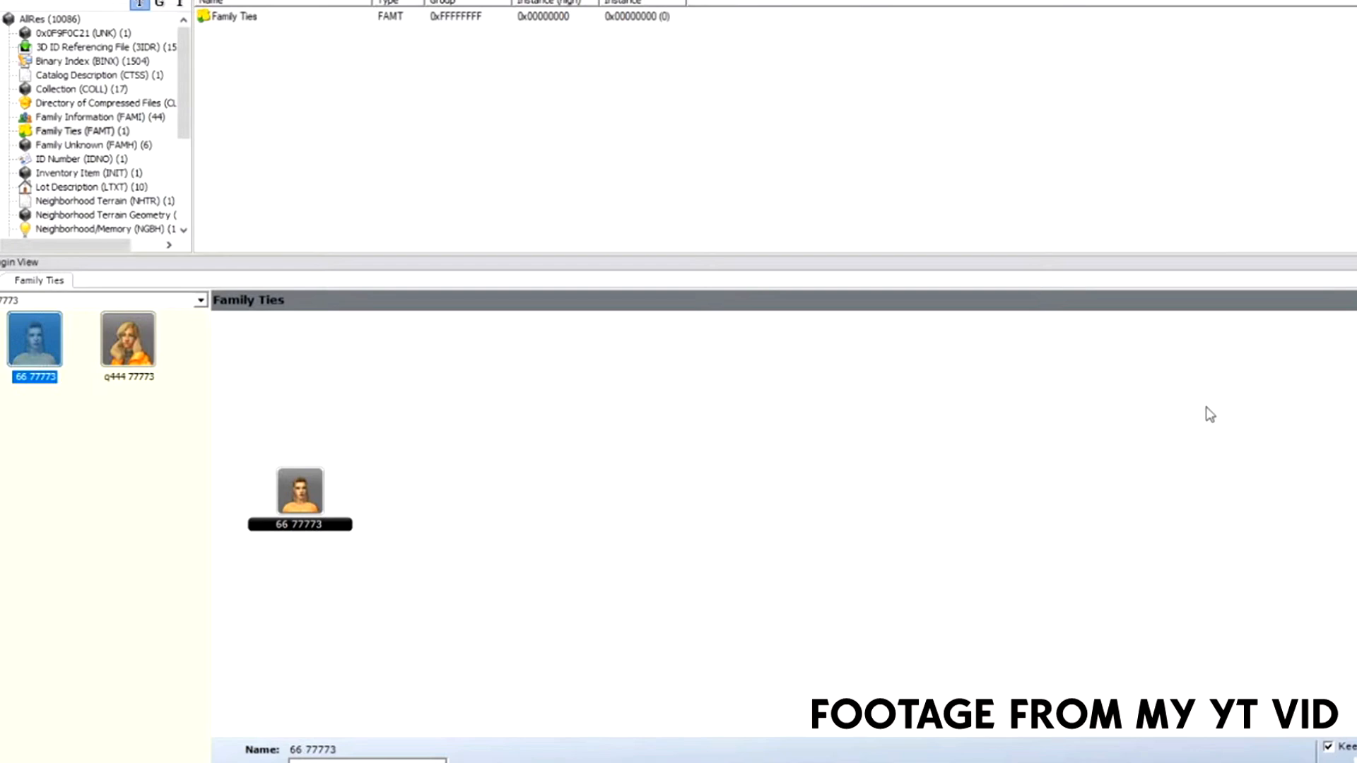
pyautogui.moveTo(299, 498); pyautogui.dragTo(752, 485)
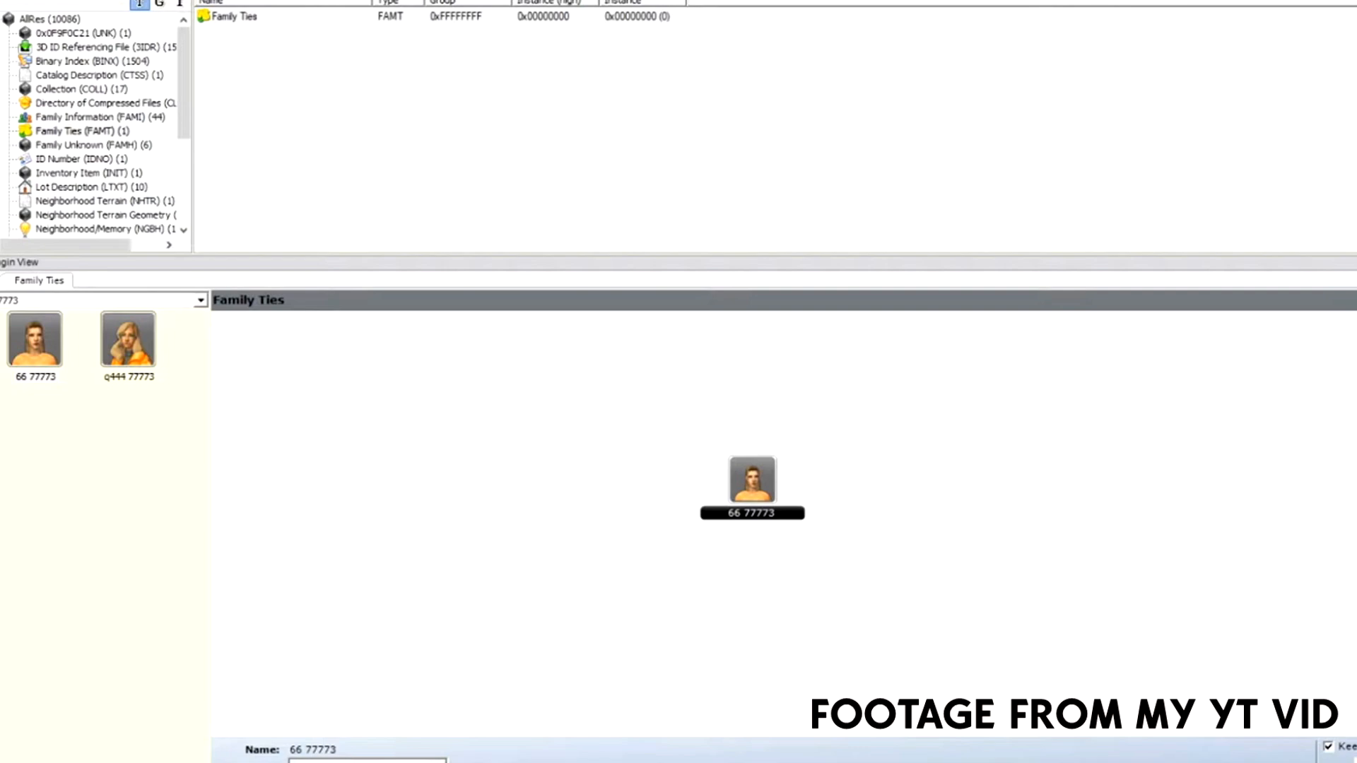
pyautogui.moveTo(1100, 484)
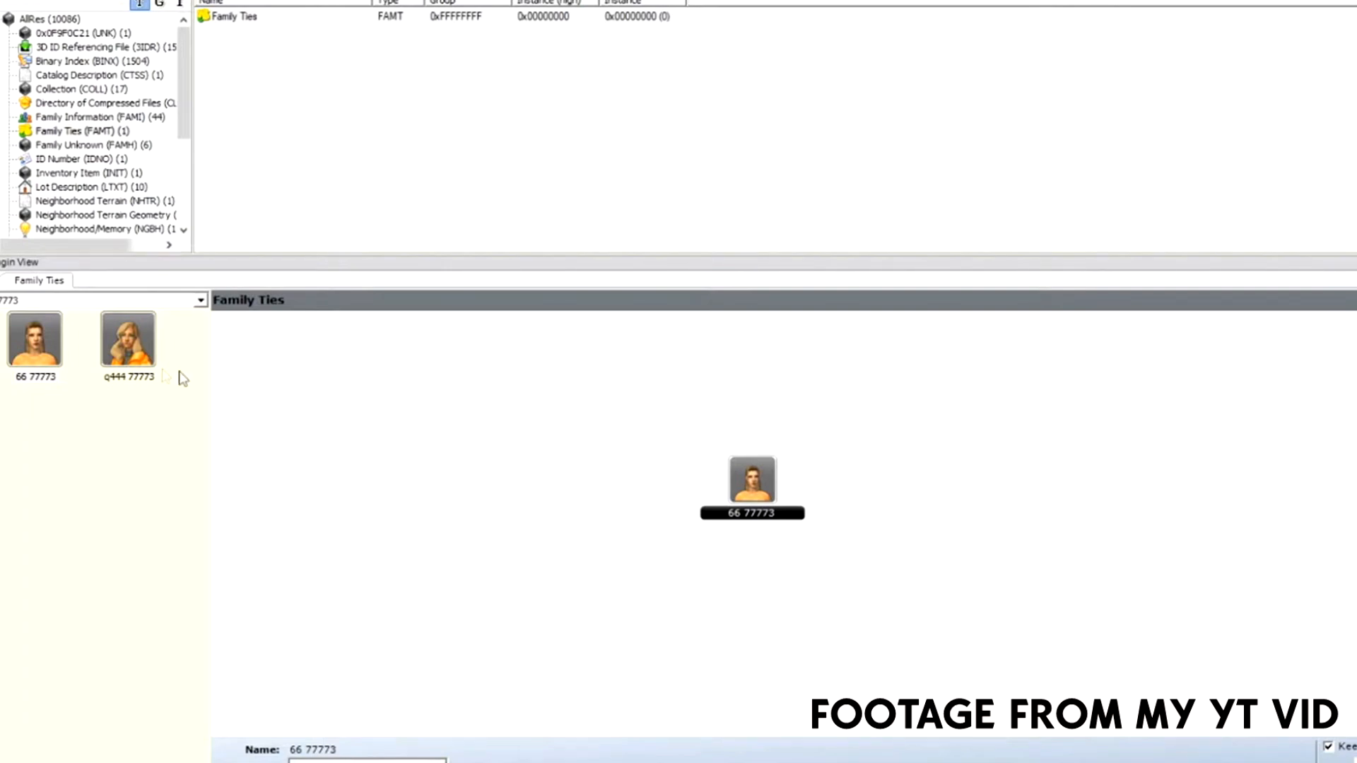
# Add q444 77773 as a relative of 66 77773 via the sim list's context menu, twice
pyautogui.rightClick(129, 337)
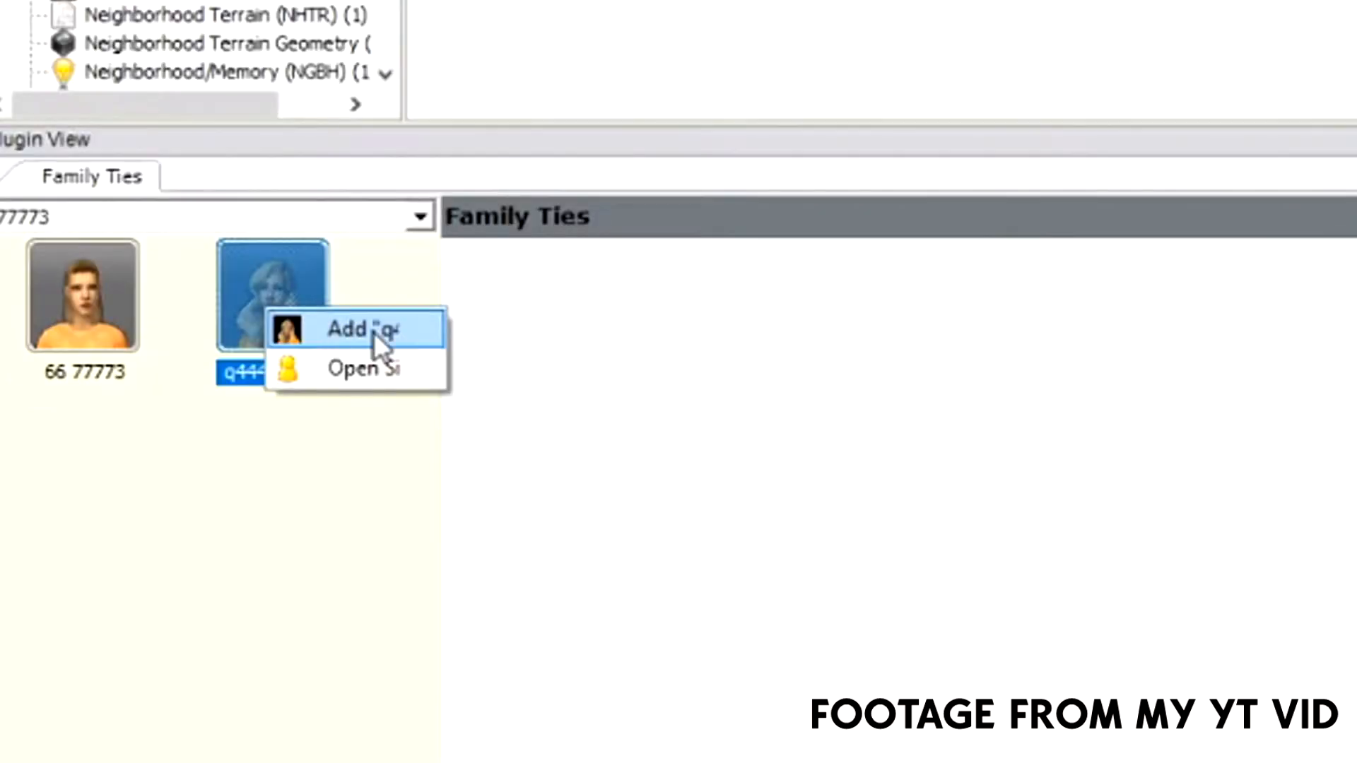
pyautogui.click(355, 329)
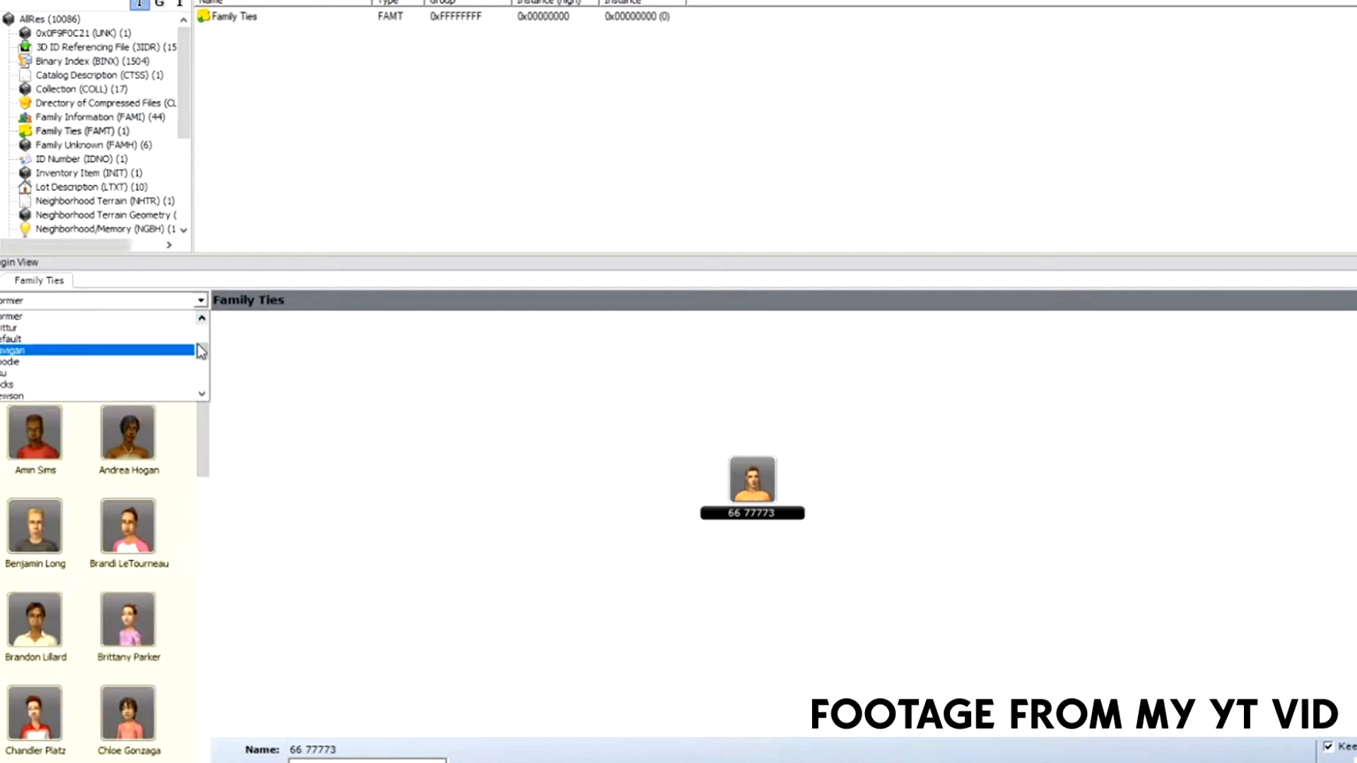
pyautogui.rightClick(127, 346)
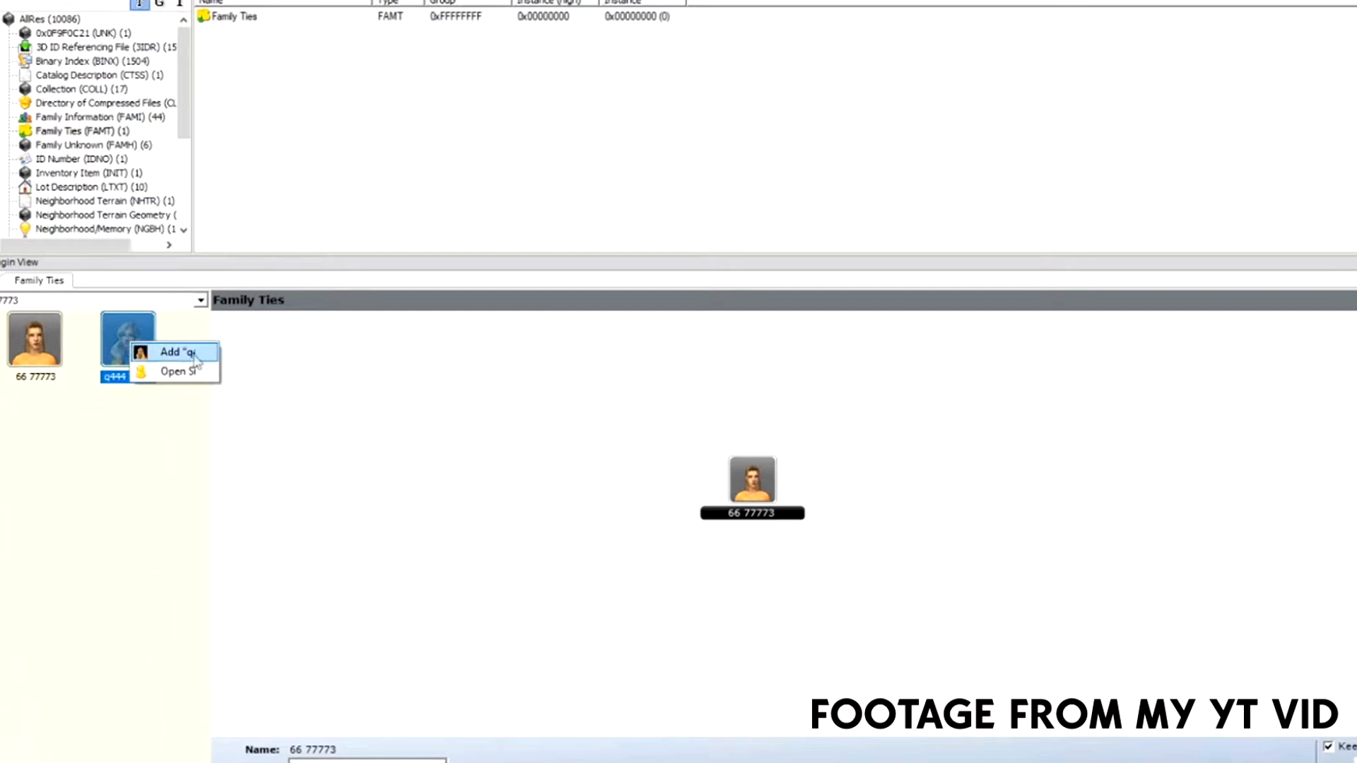
pyautogui.click(176, 352)
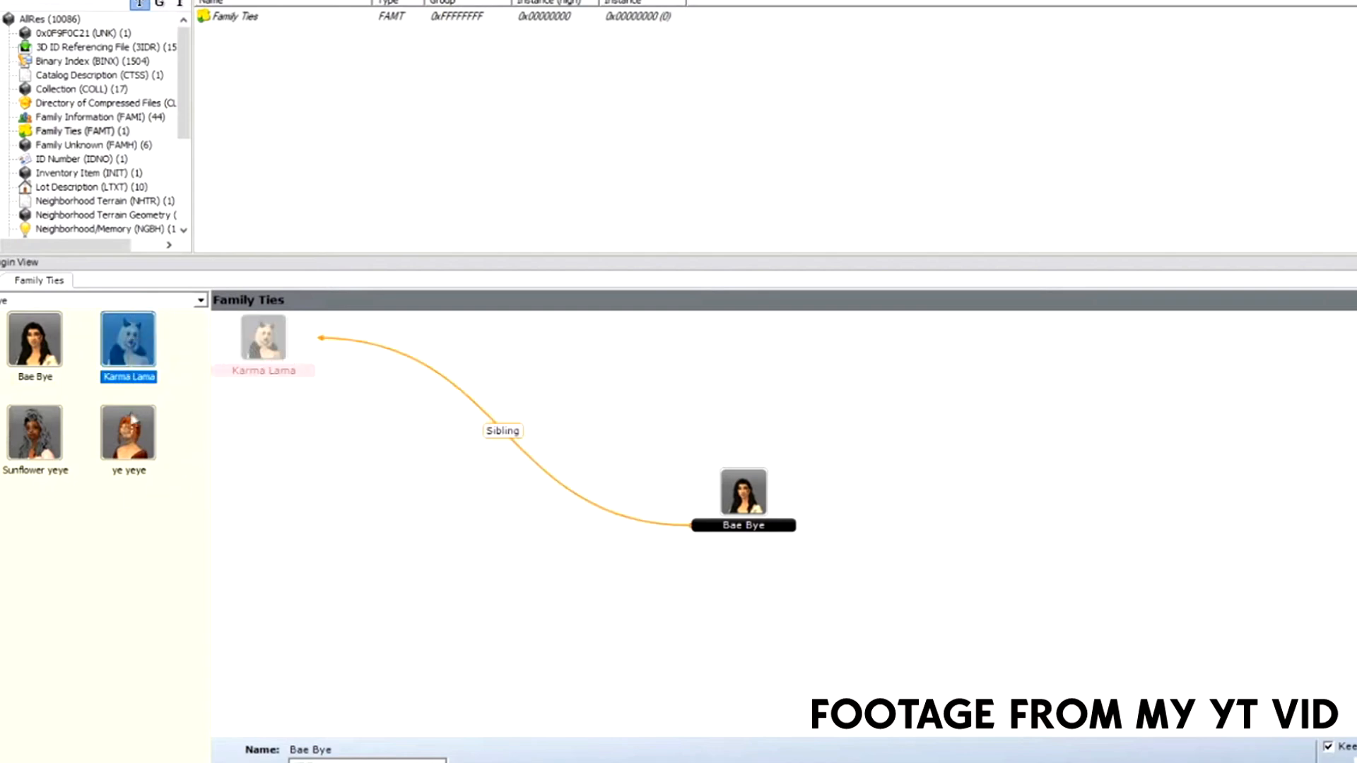
# Add ye yeye as Bae Bye's relative and make Sunflower yeye Bae Bye's spouse
pyautogui.click(33, 434)
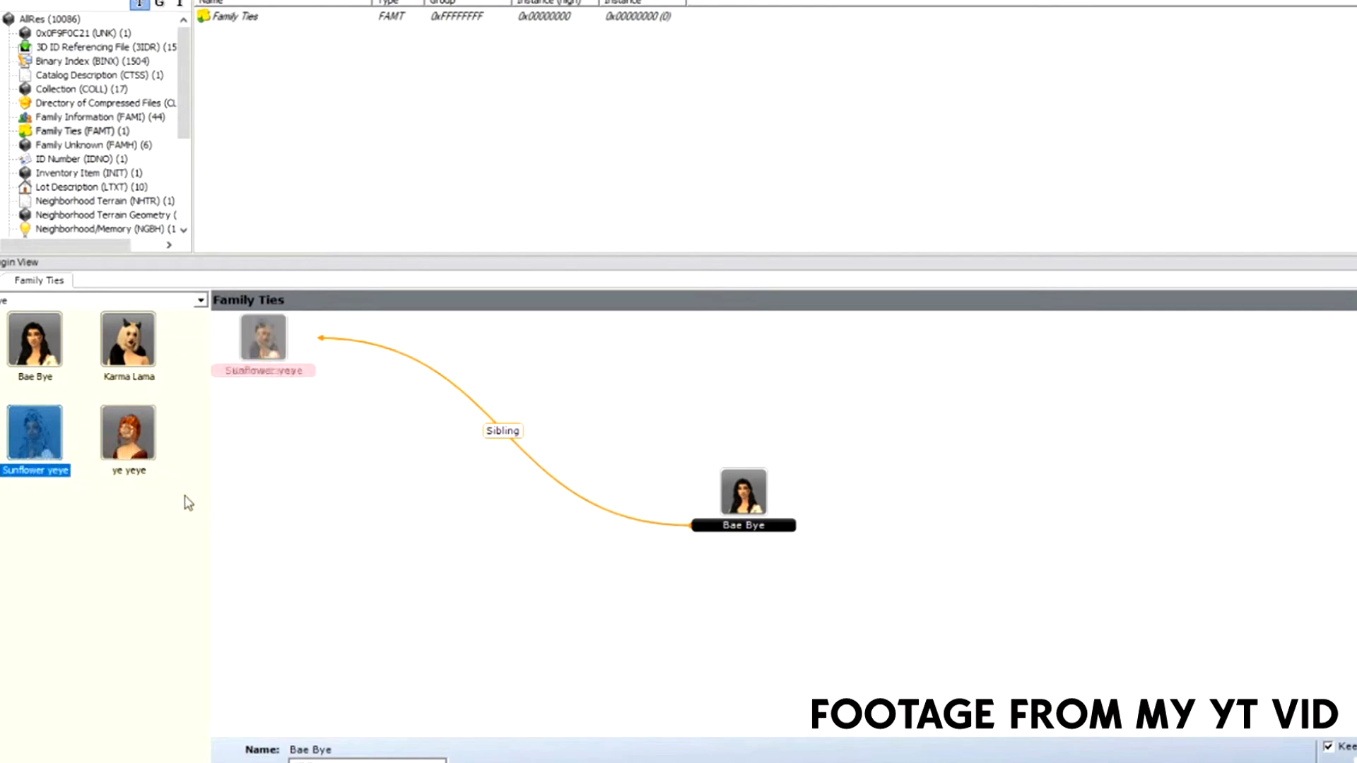
pyautogui.rightClick(127, 433)
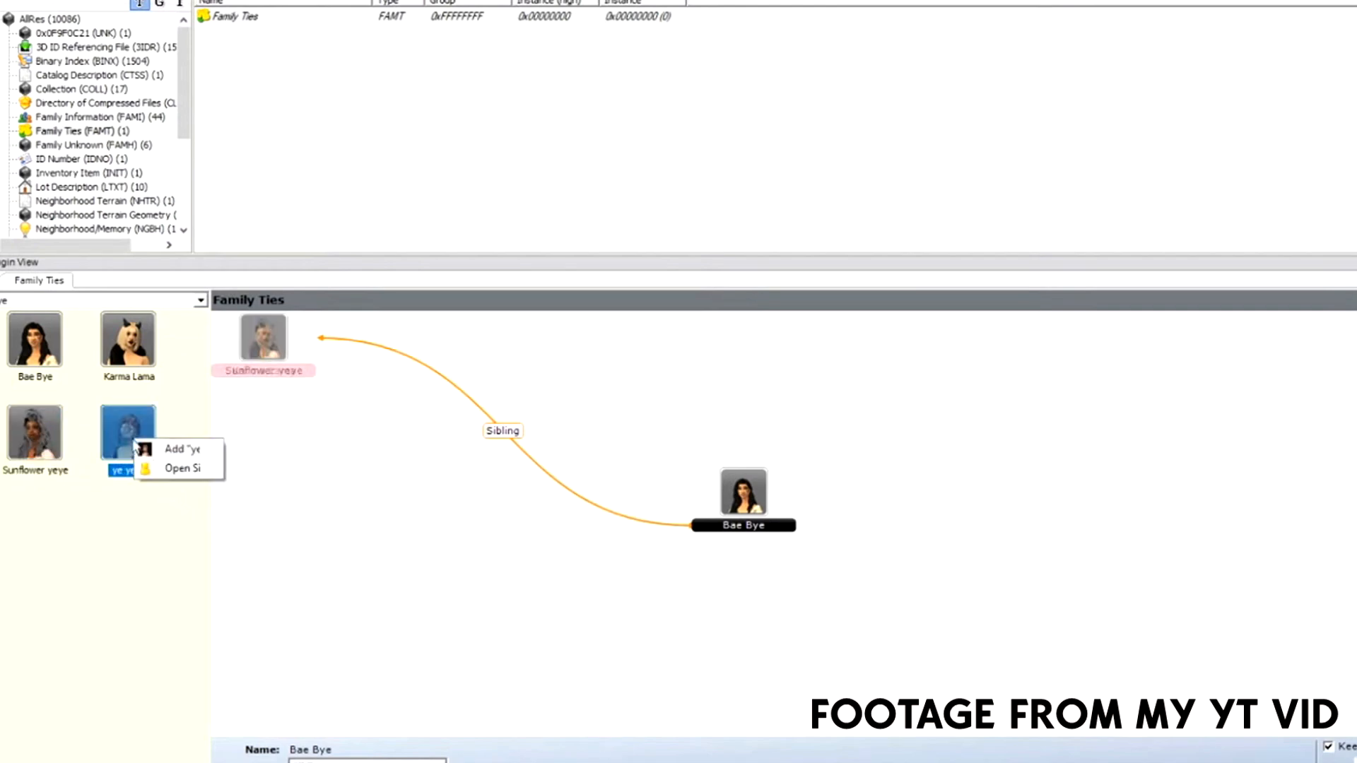
pyautogui.click(182, 450)
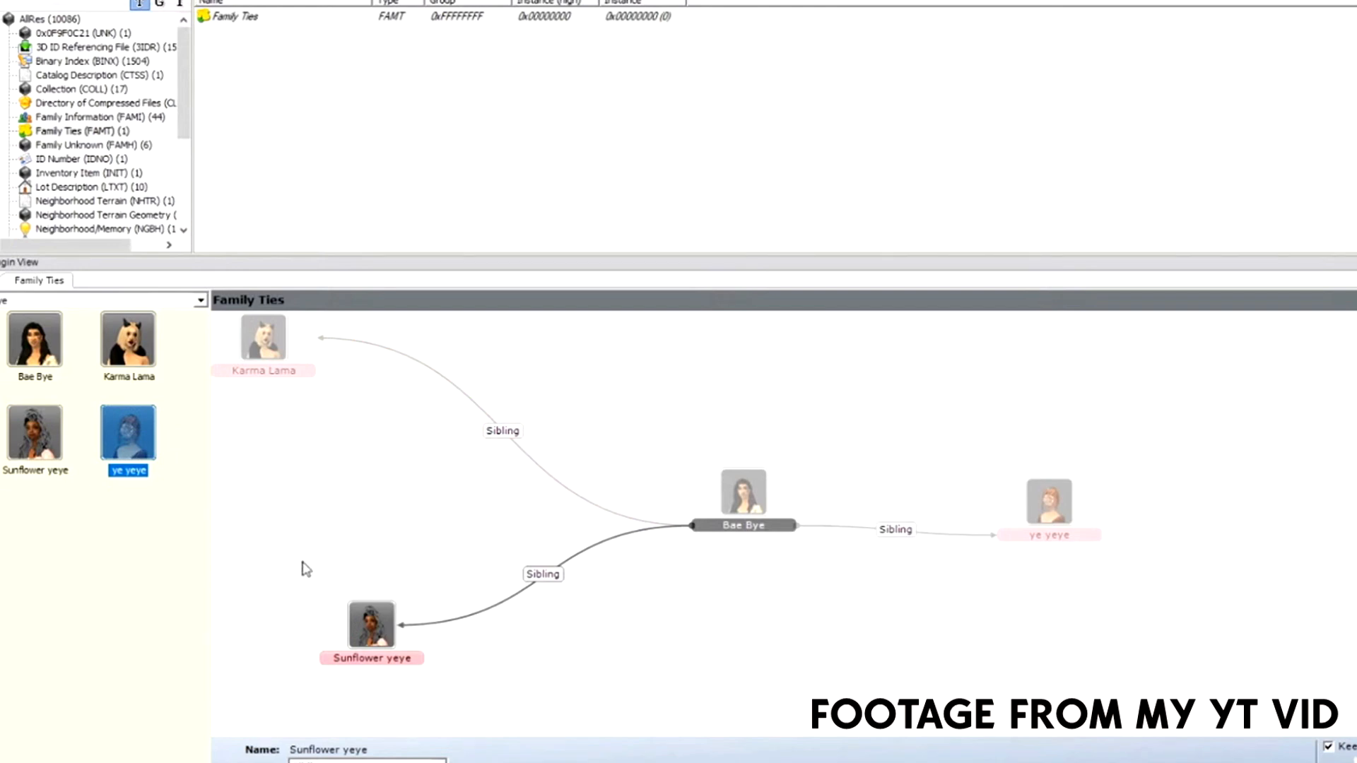
pyautogui.moveTo(266, 357)
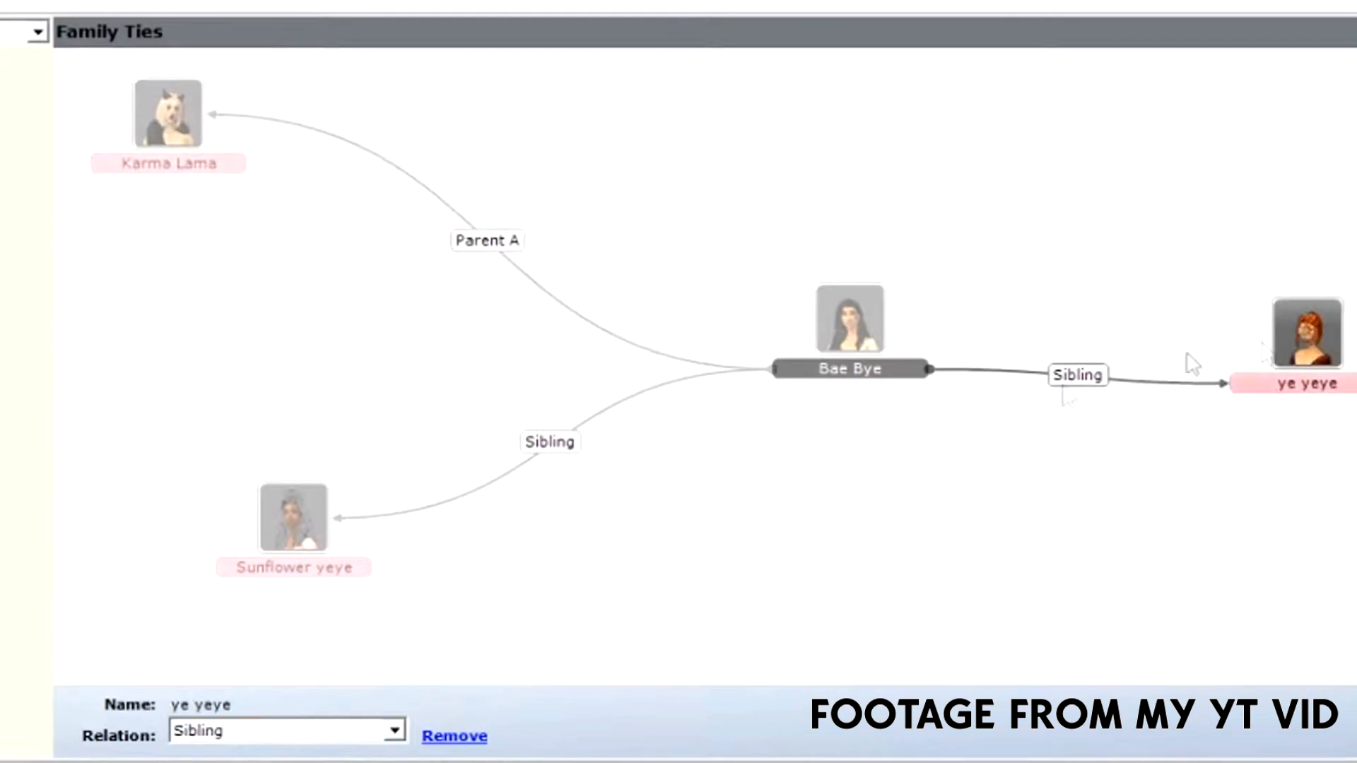
pyautogui.click(394, 731)
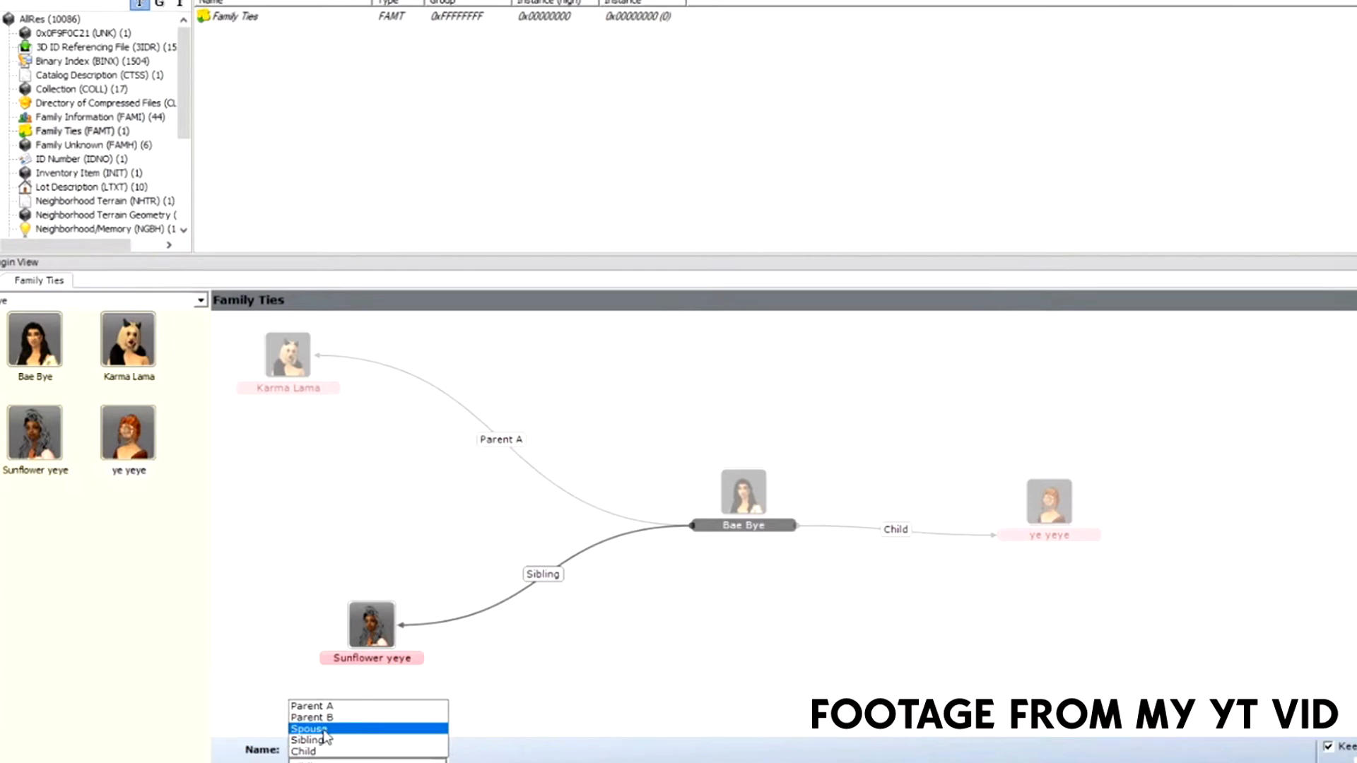
pyautogui.click(310, 729)
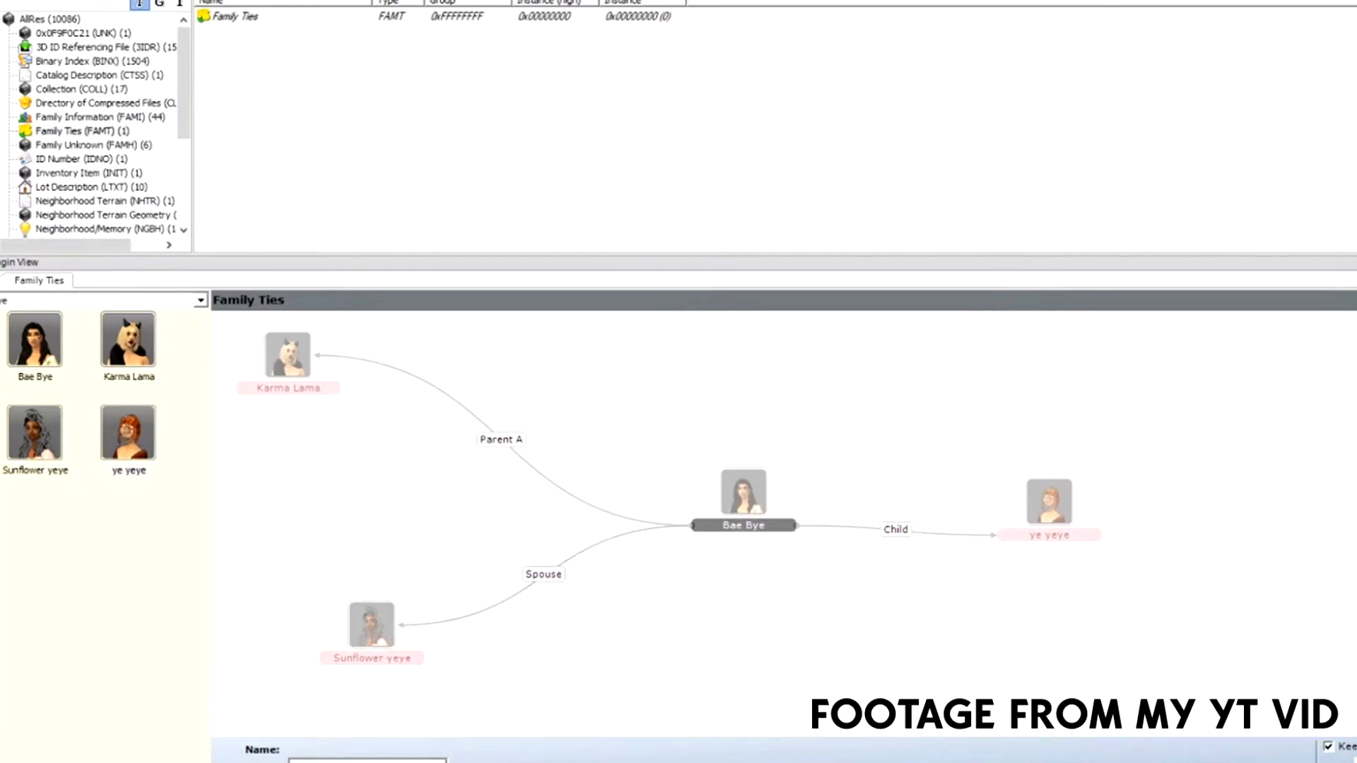
# Review Bae Bye's updated ties and select Karma Lama to make Bae Bye her child
pyautogui.click(34, 341)
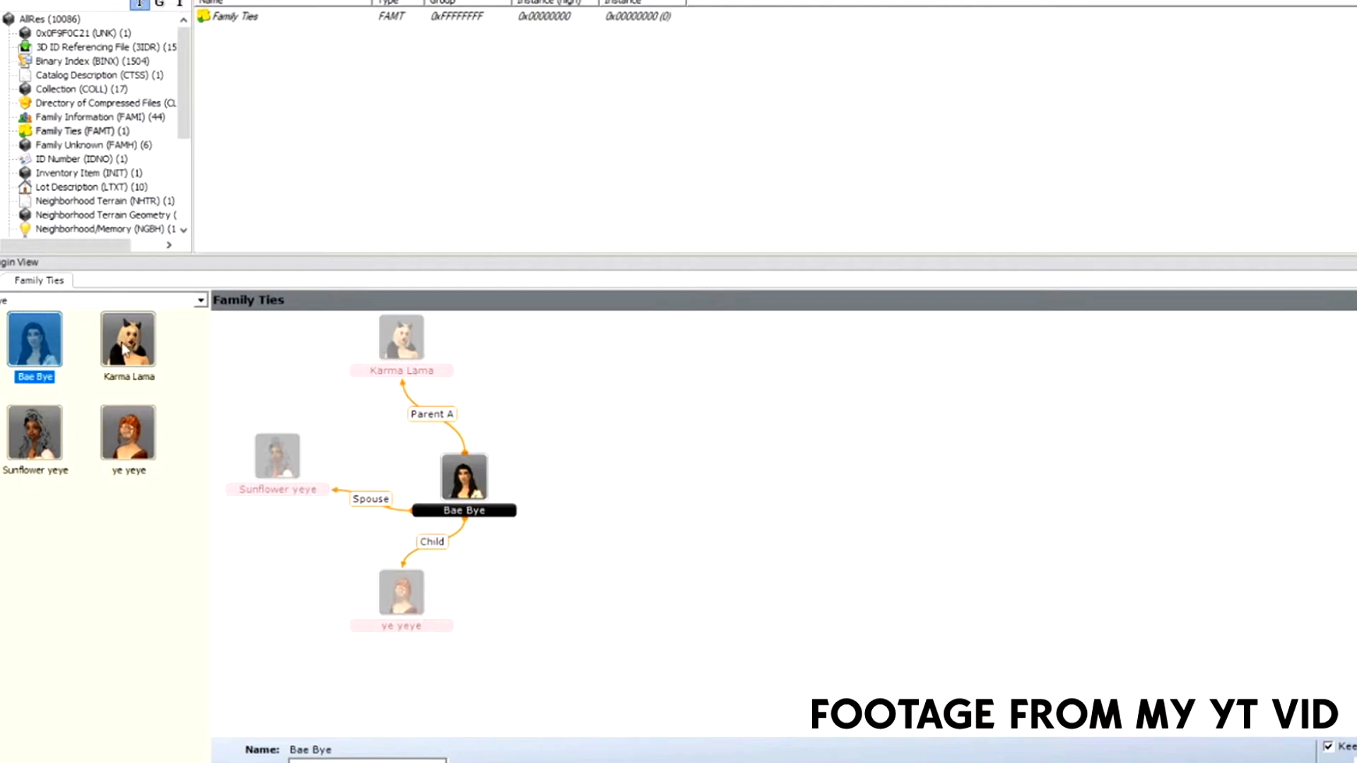
pyautogui.click(128, 340)
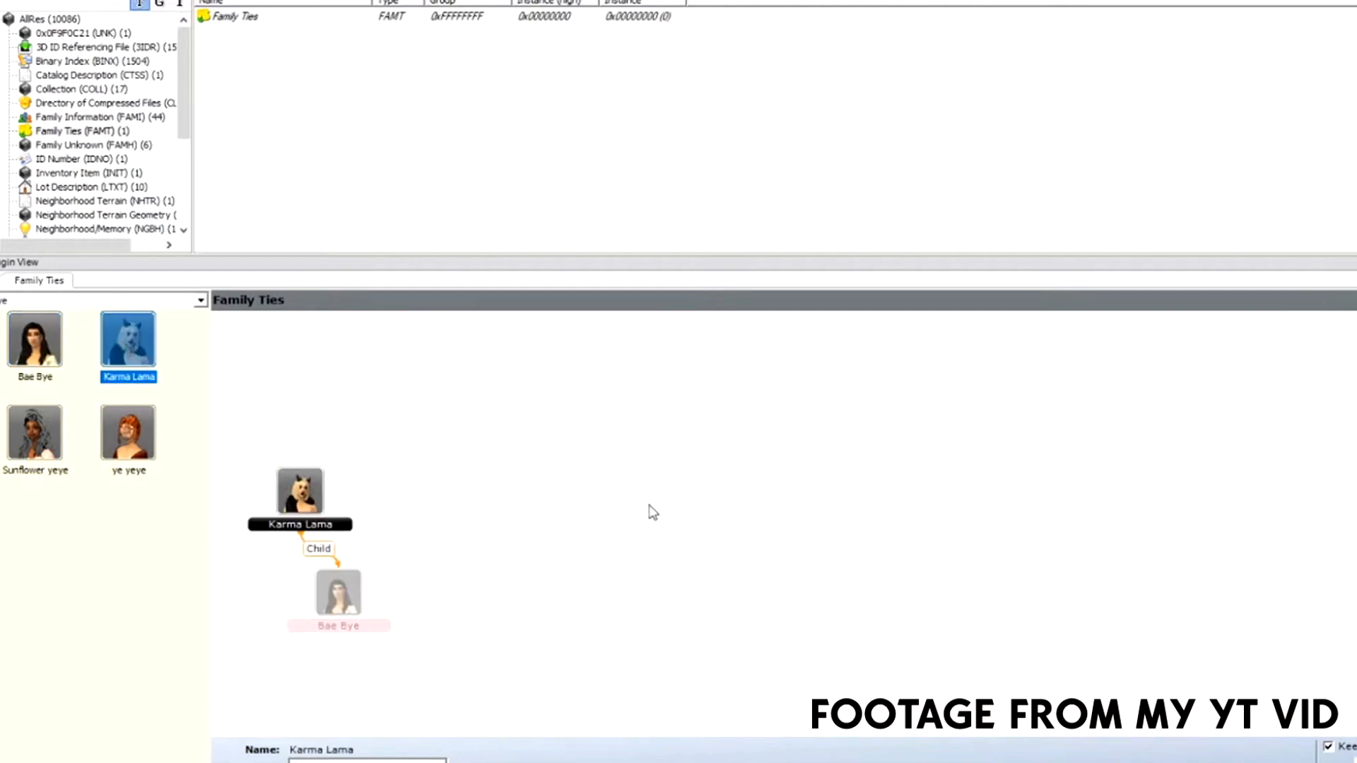
pyautogui.moveTo(585, 504)
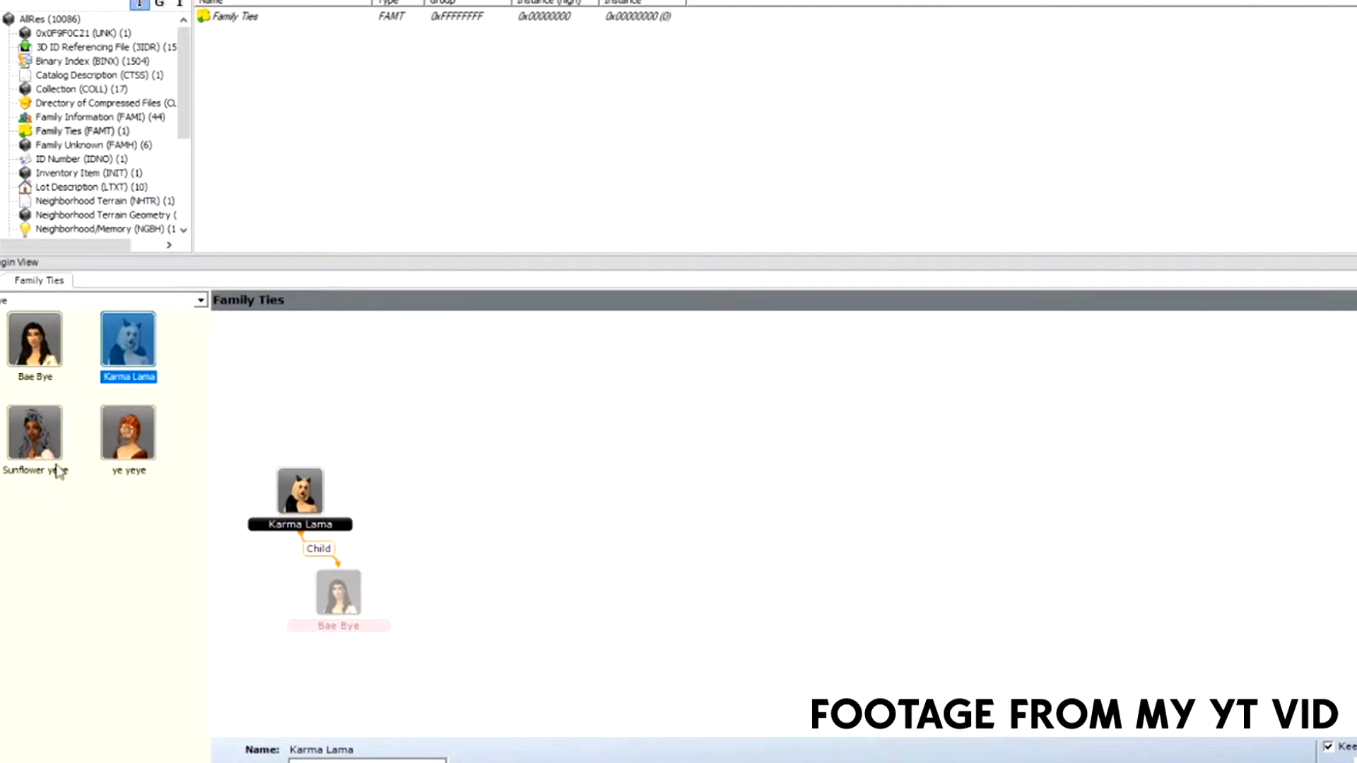
pyautogui.click(34, 433)
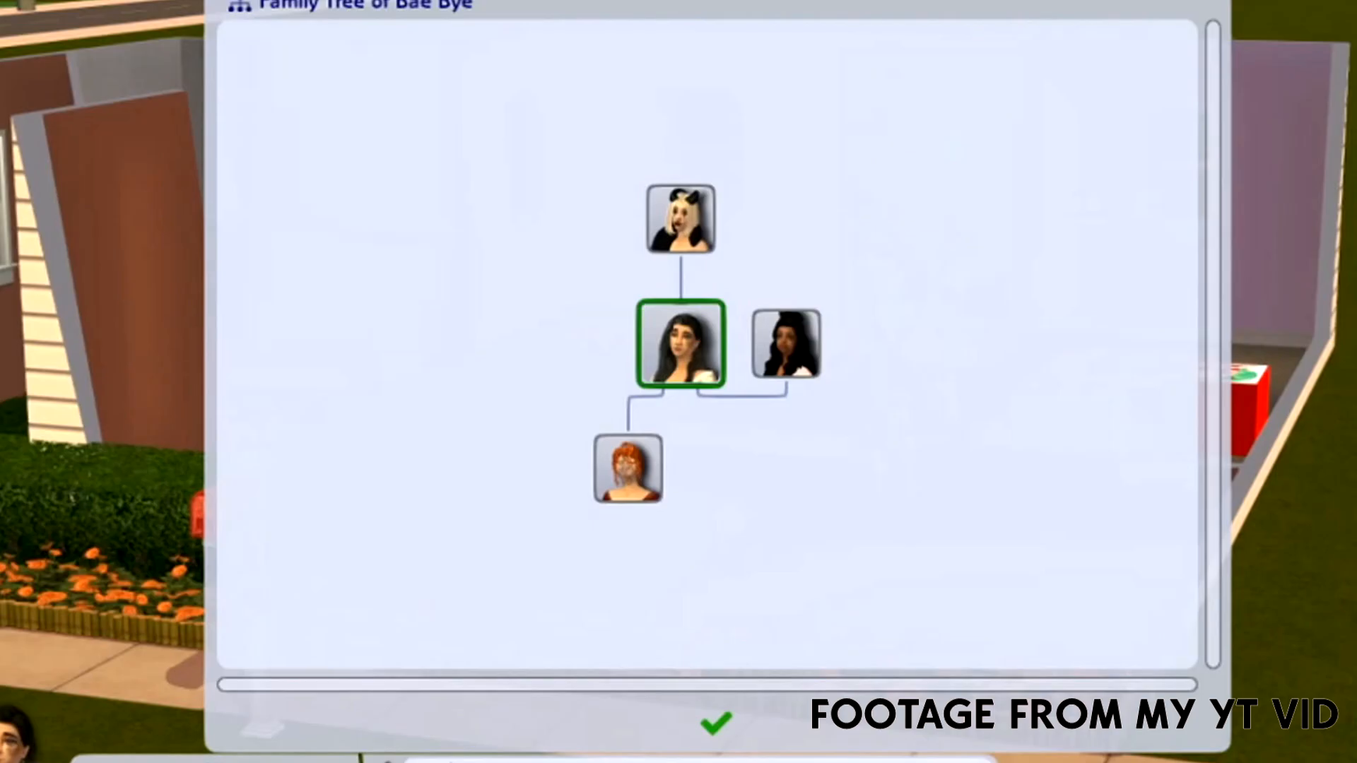
pyautogui.moveTo(563, 87)
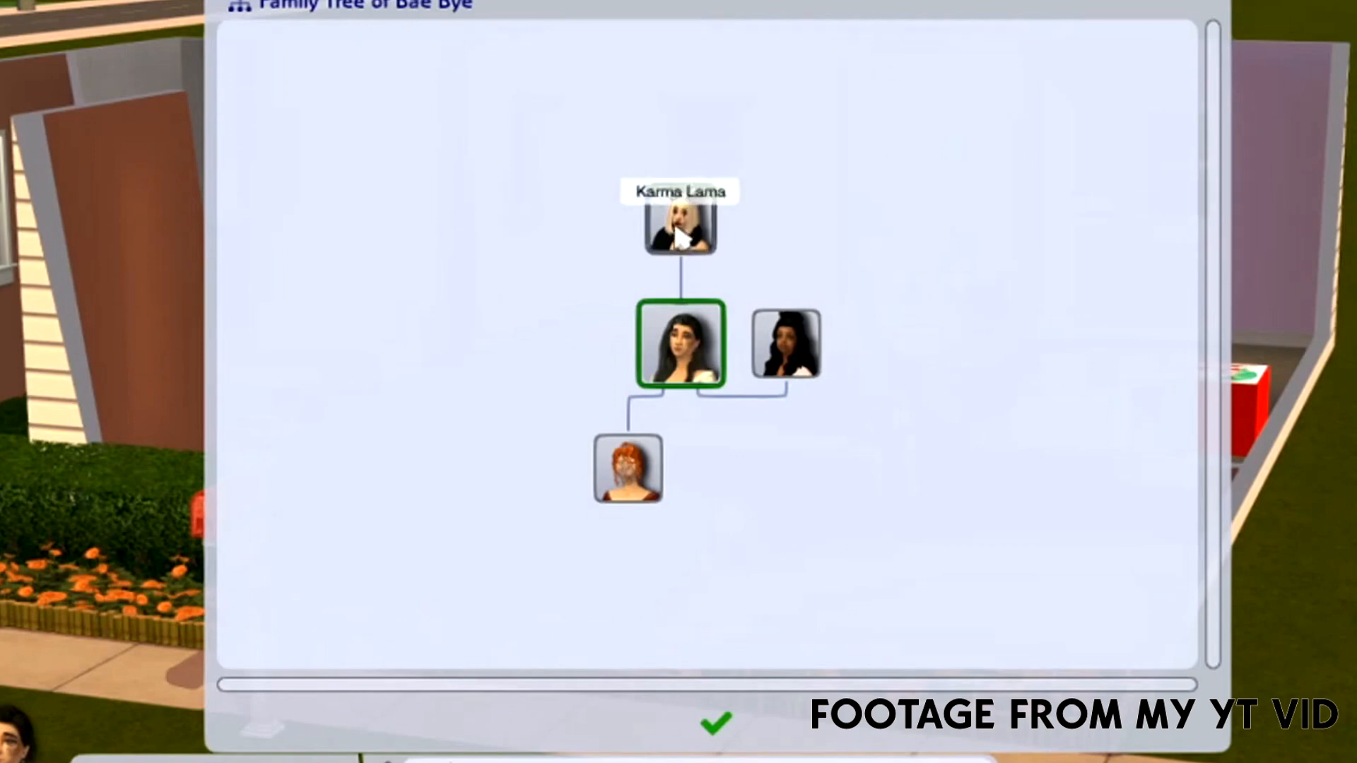
# View Karma Lama's in-game family tree, then return to Bae Bye's tree
pyautogui.click(680, 222)
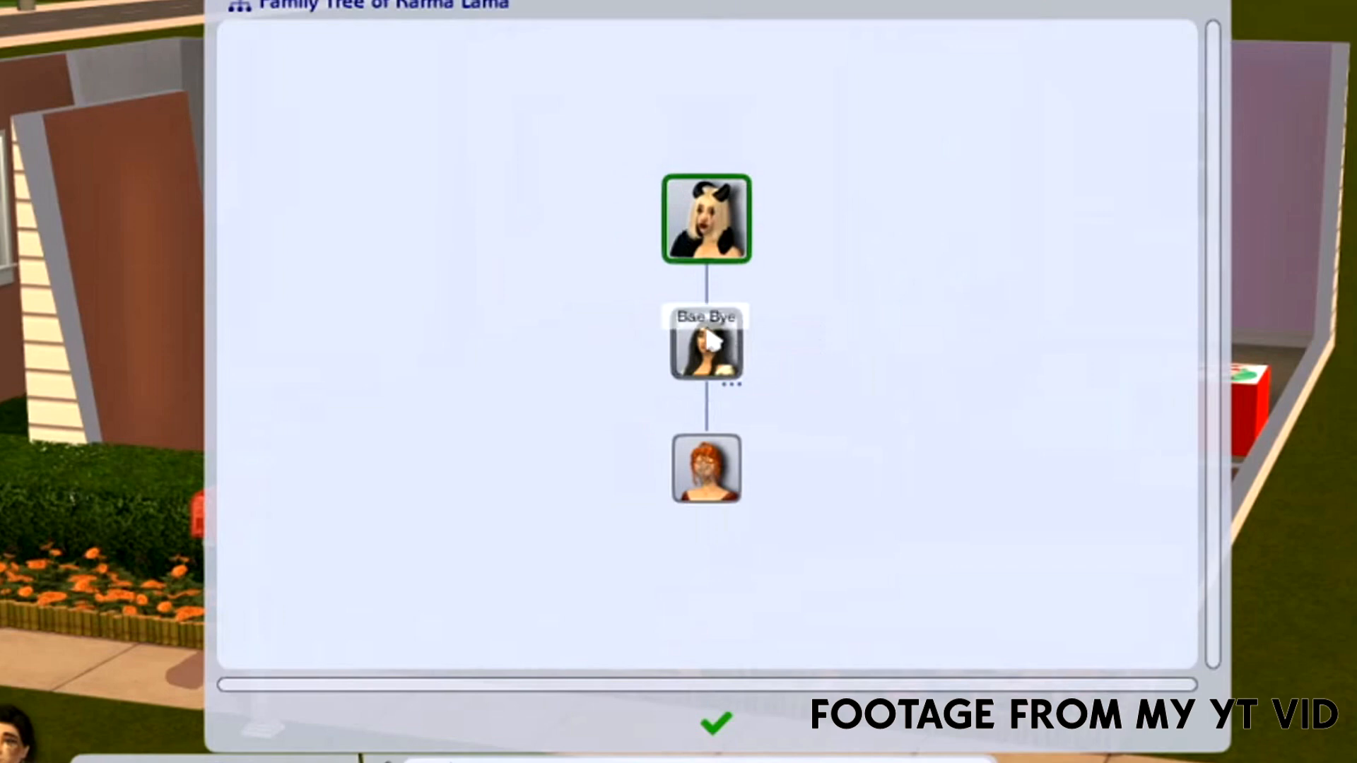
pyautogui.click(707, 346)
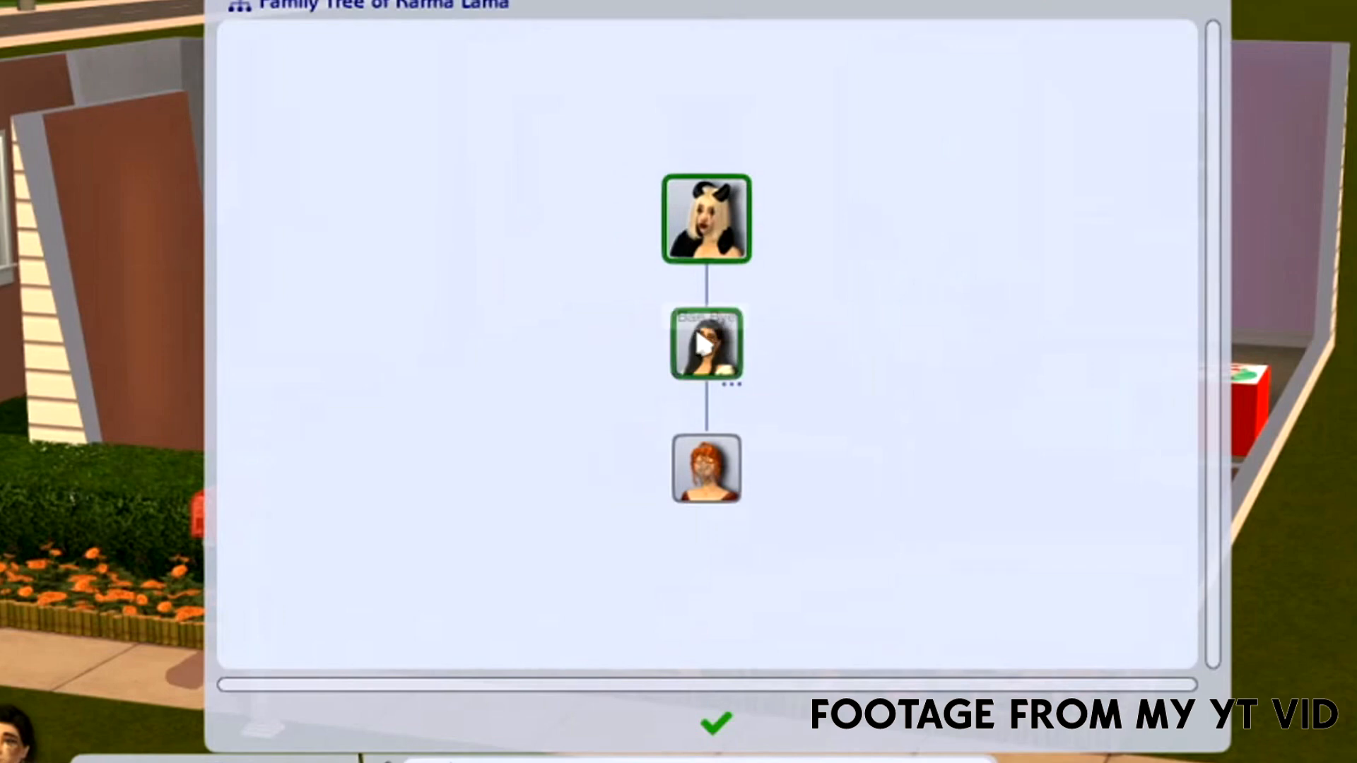
pyautogui.click(706, 346)
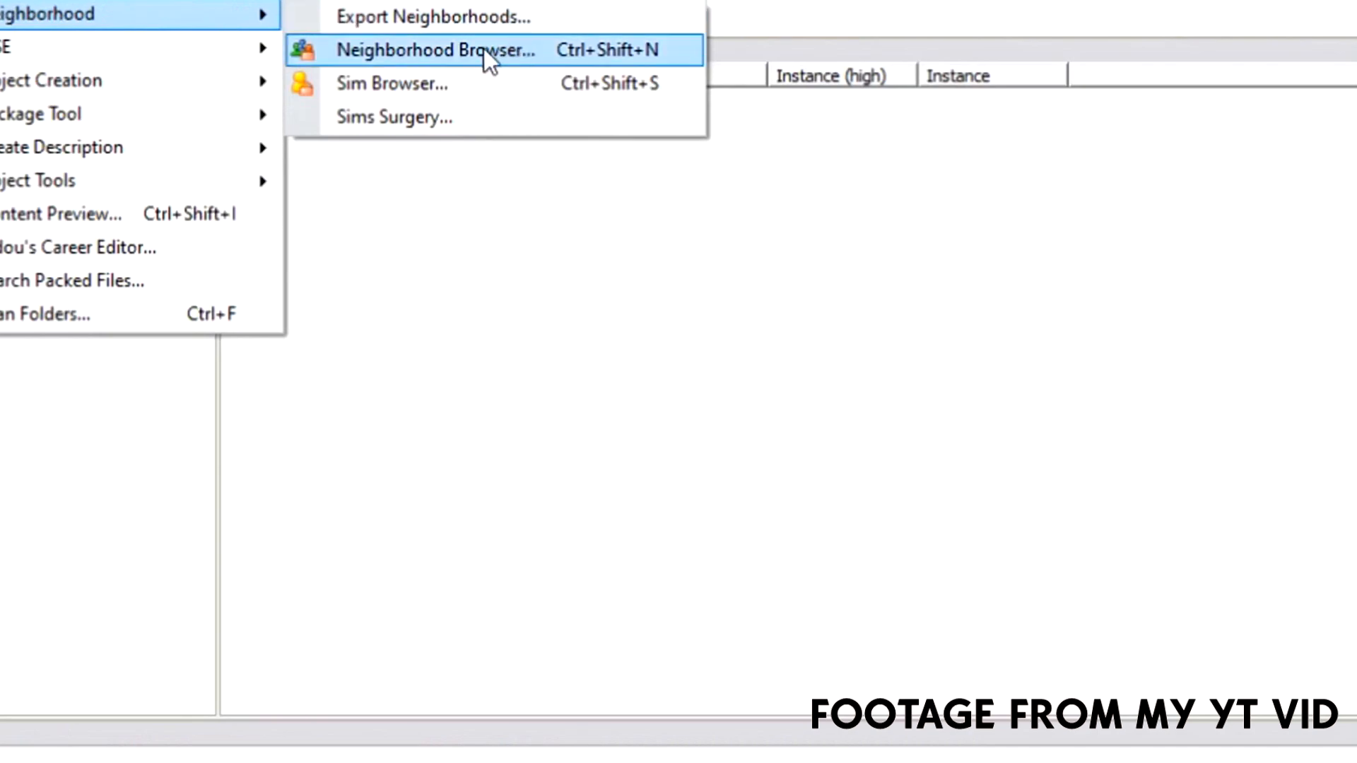
# Load the myworld neighbourhood from the Neighborhood Browser
pyautogui.click(434, 49)
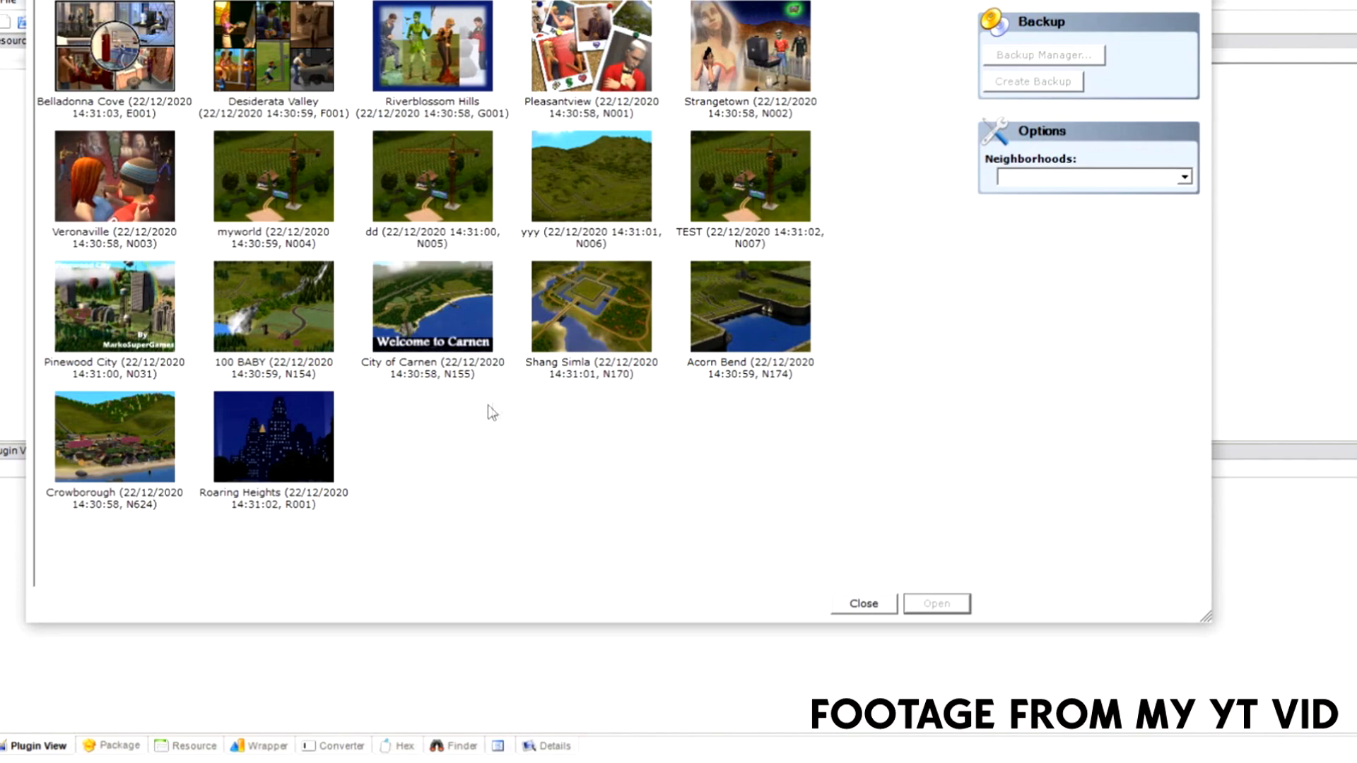
pyautogui.click(273, 176)
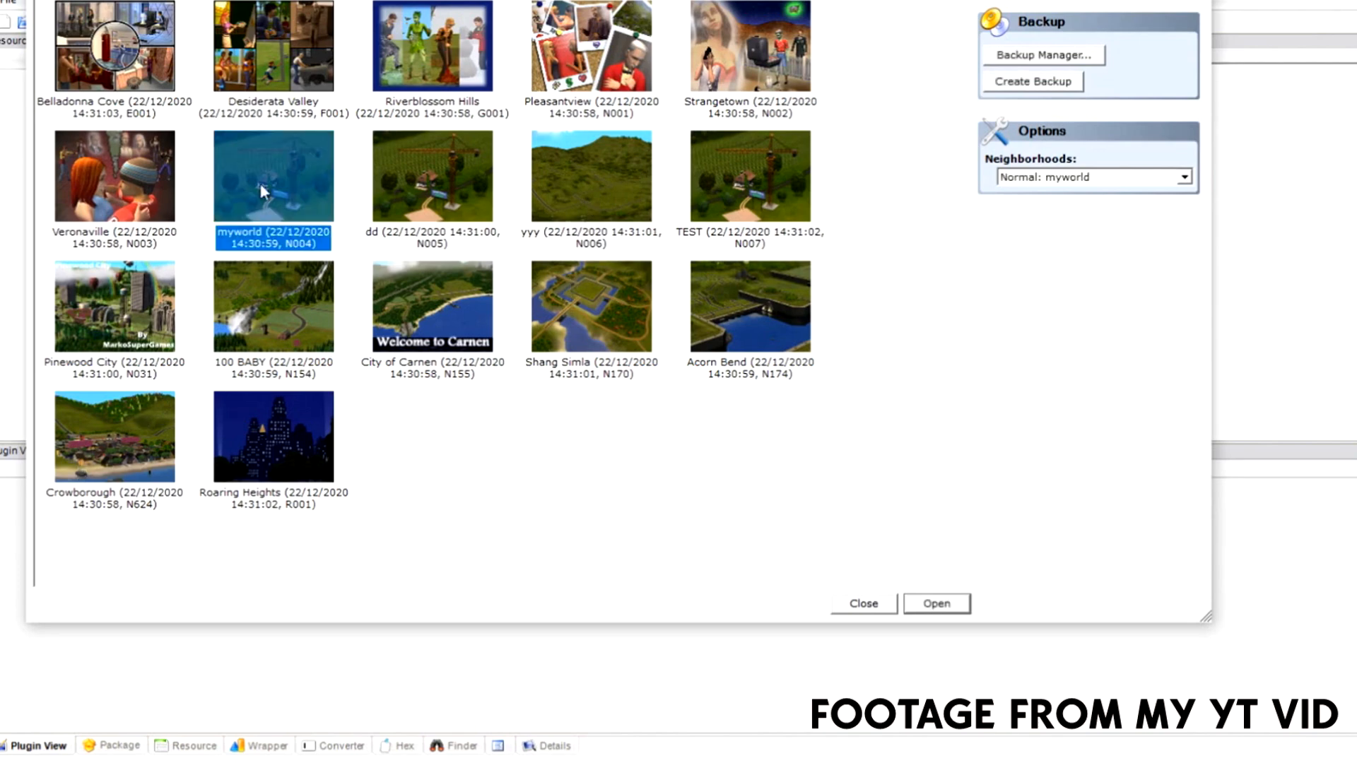
pyautogui.click(936, 603)
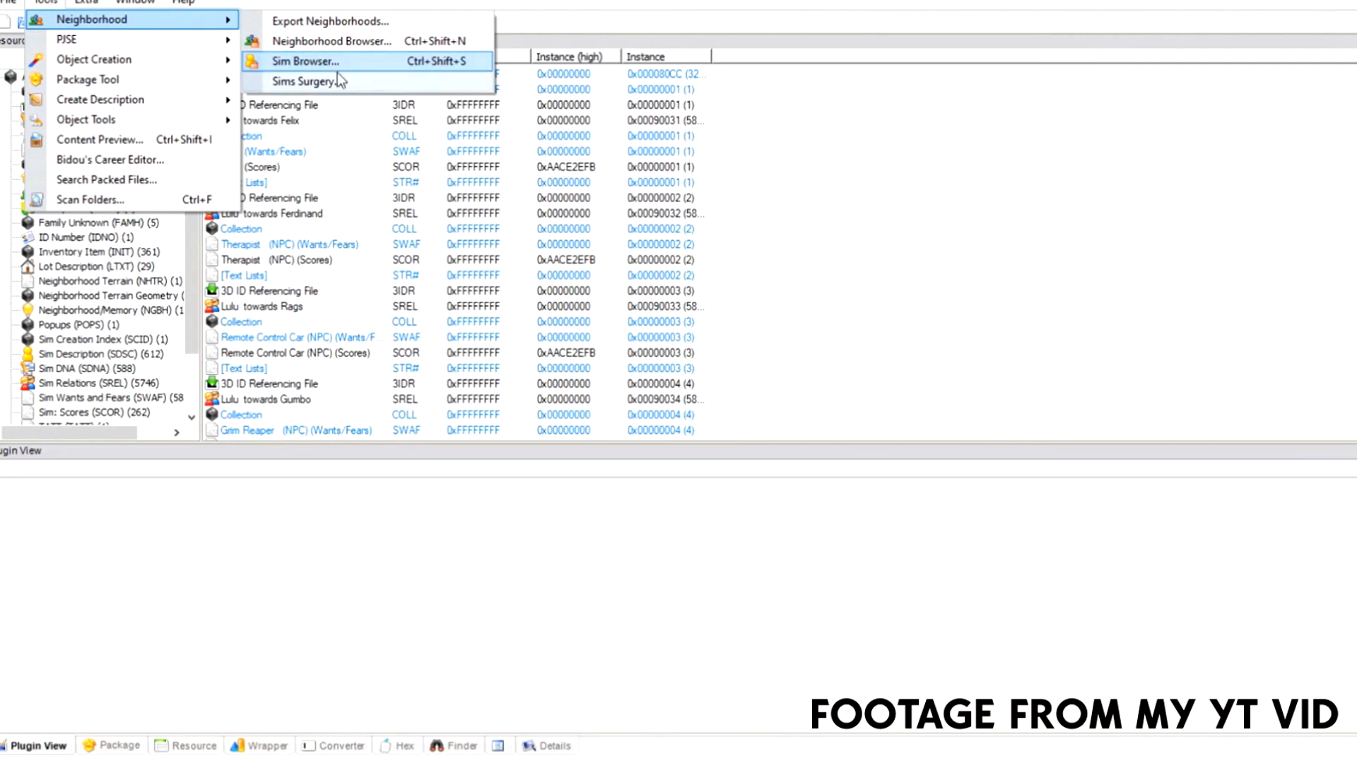
# In Sims Surgery, make Ricky Louie the patient sim and export him
pyautogui.click(304, 61)
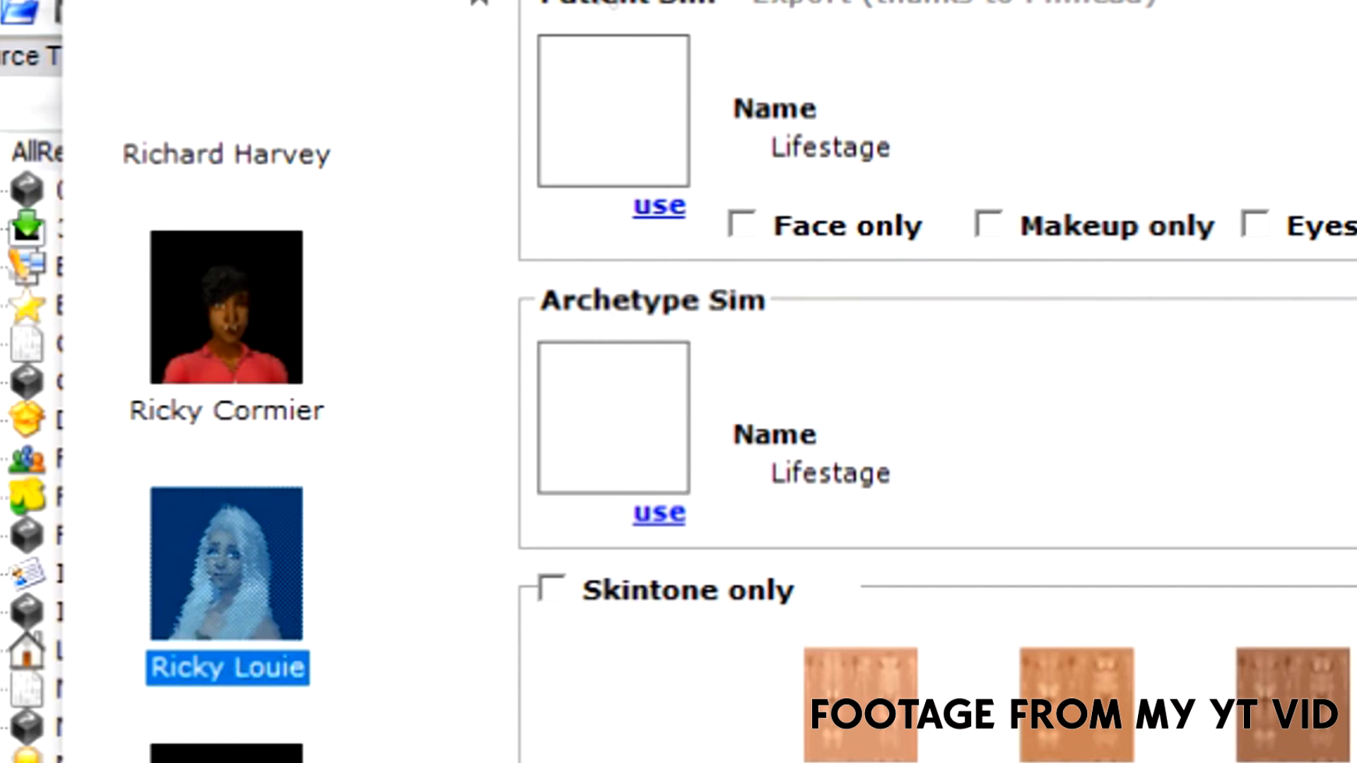
pyautogui.click(227, 566)
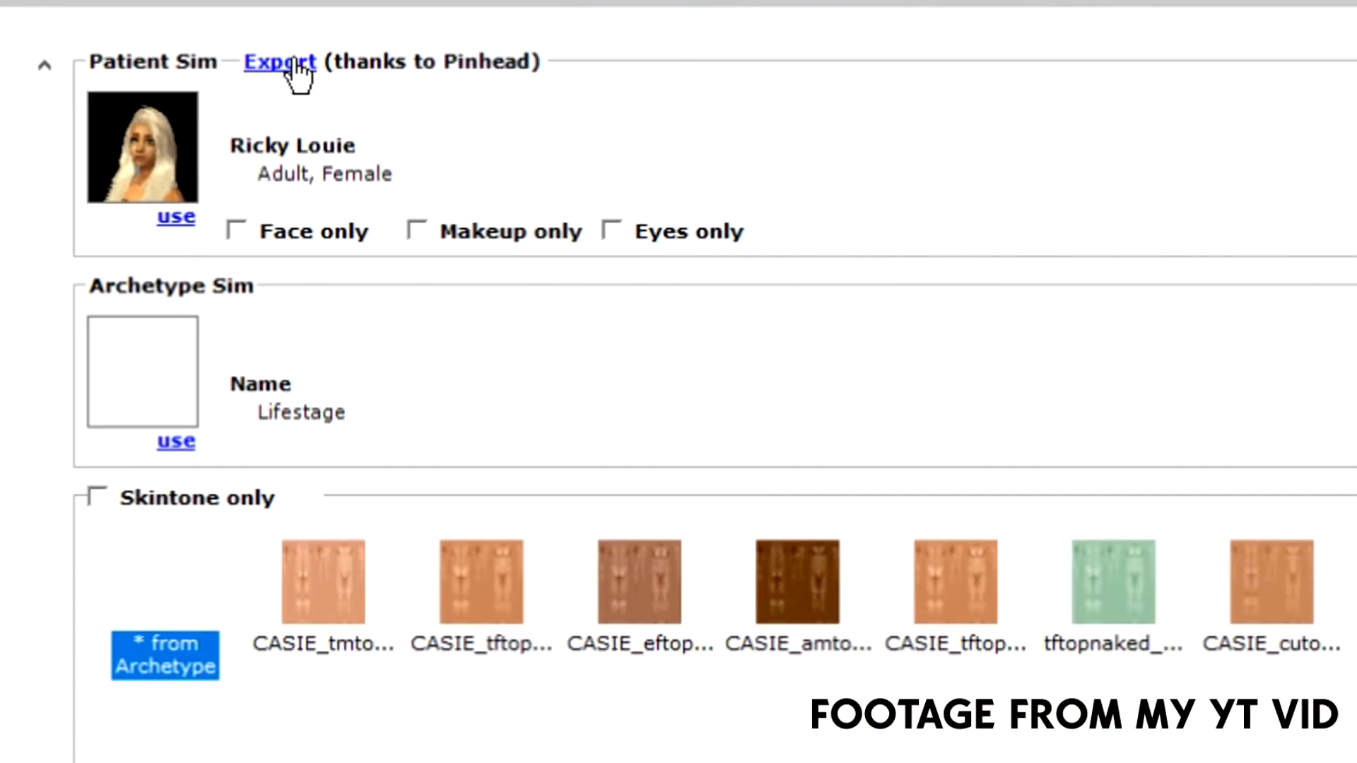
pyautogui.click(279, 61)
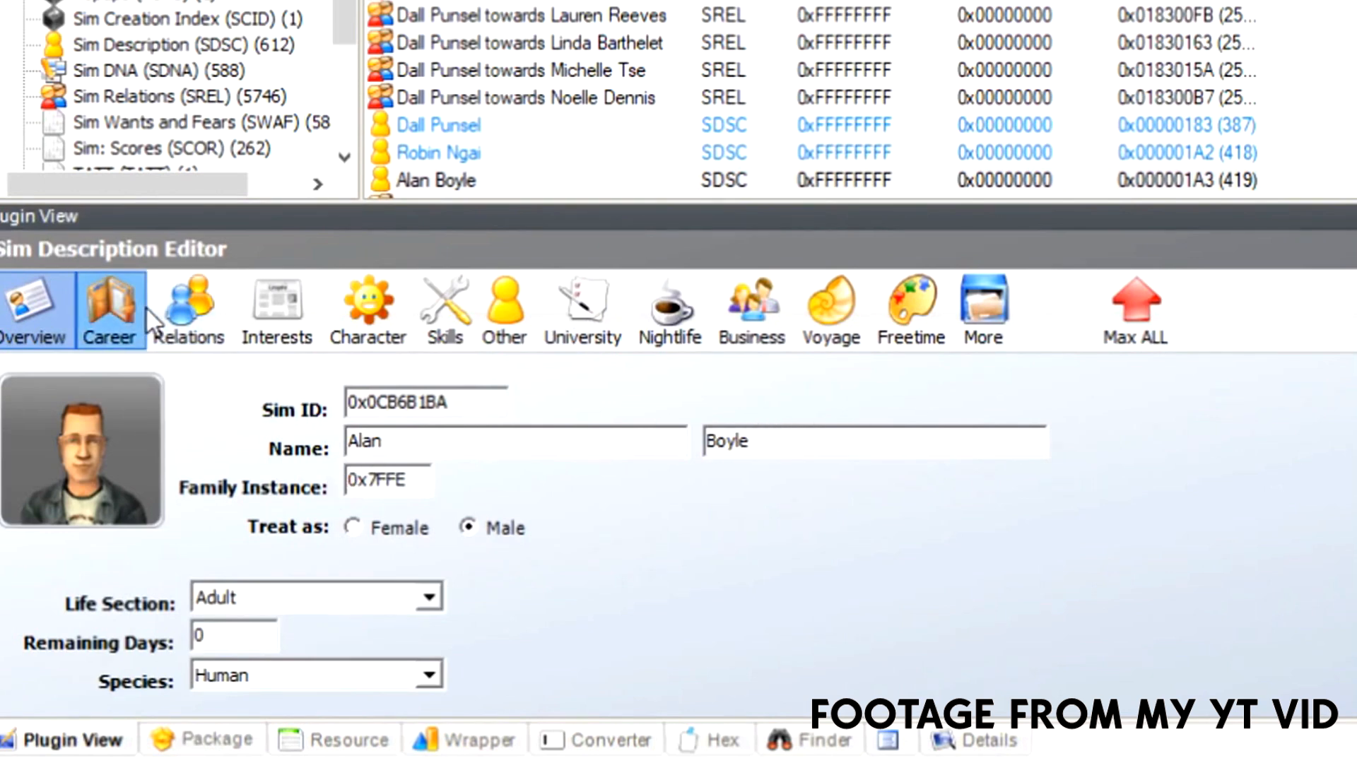
# Review Alan Boyle's Career and Relations tabs, then raise his Nice trait to 10 under Character
pyautogui.click(109, 309)
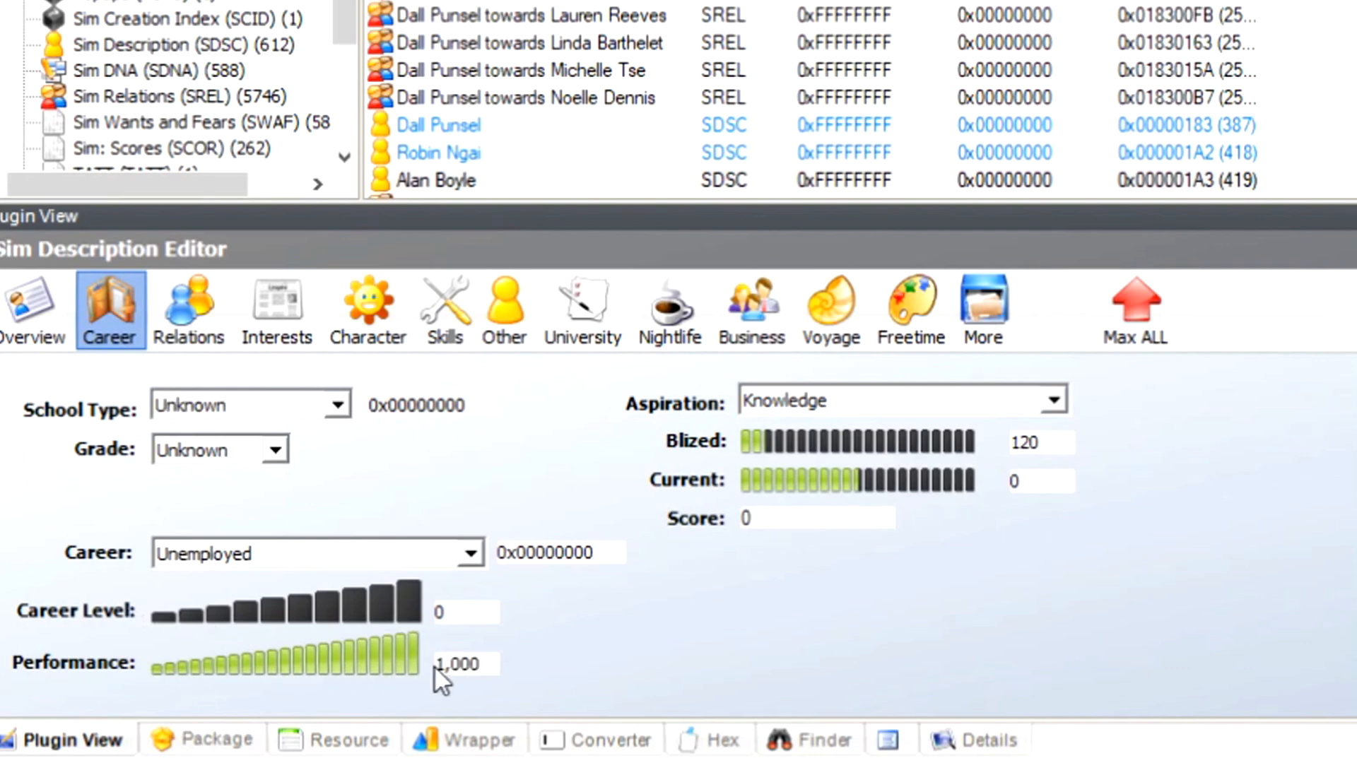
pyautogui.click(188, 310)
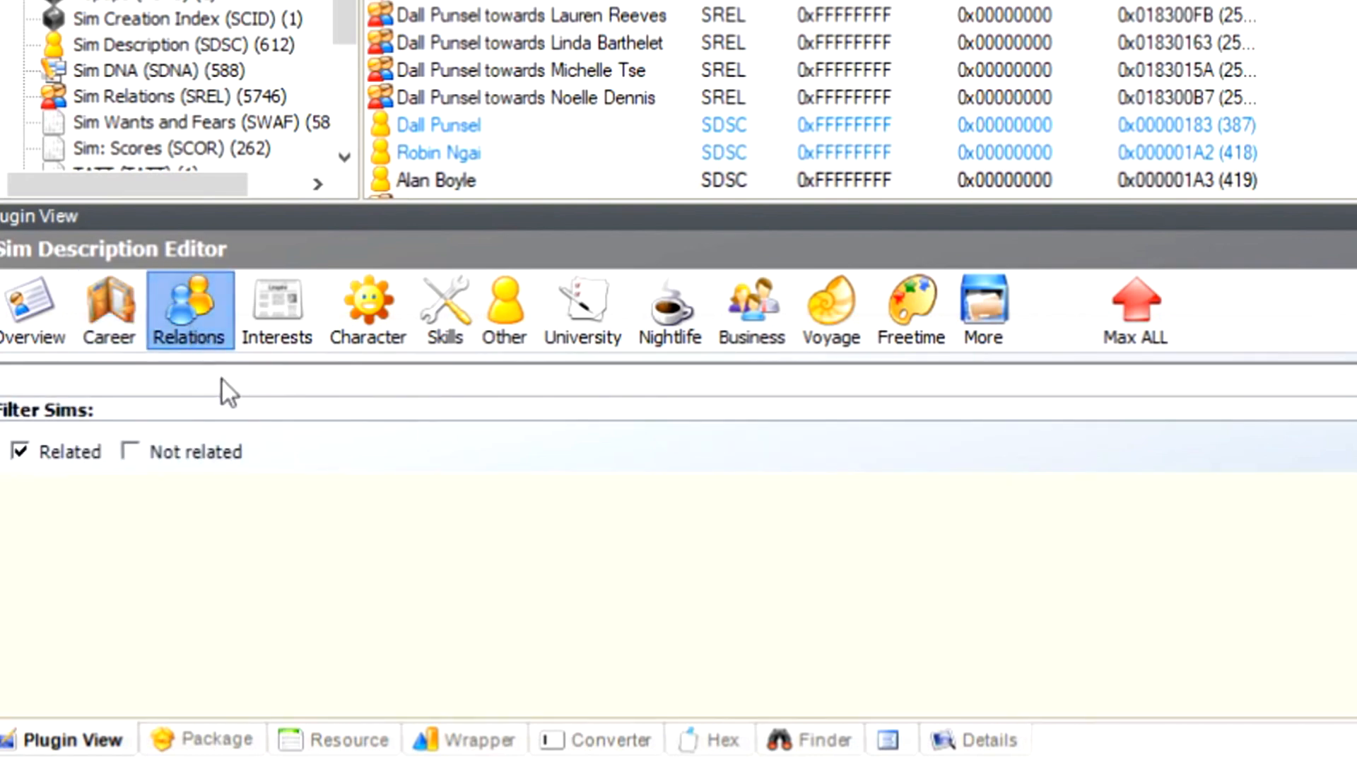
pyautogui.click(368, 310)
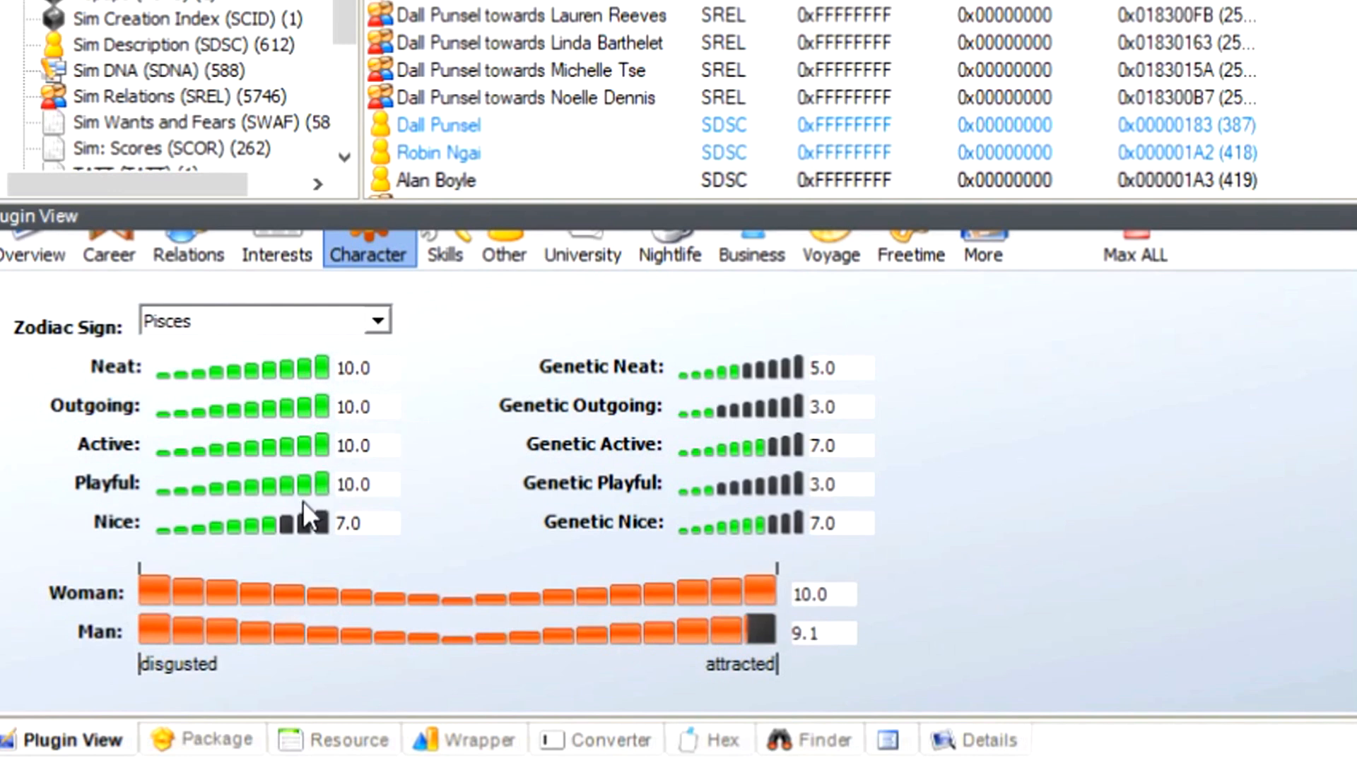
pyautogui.click(321, 523)
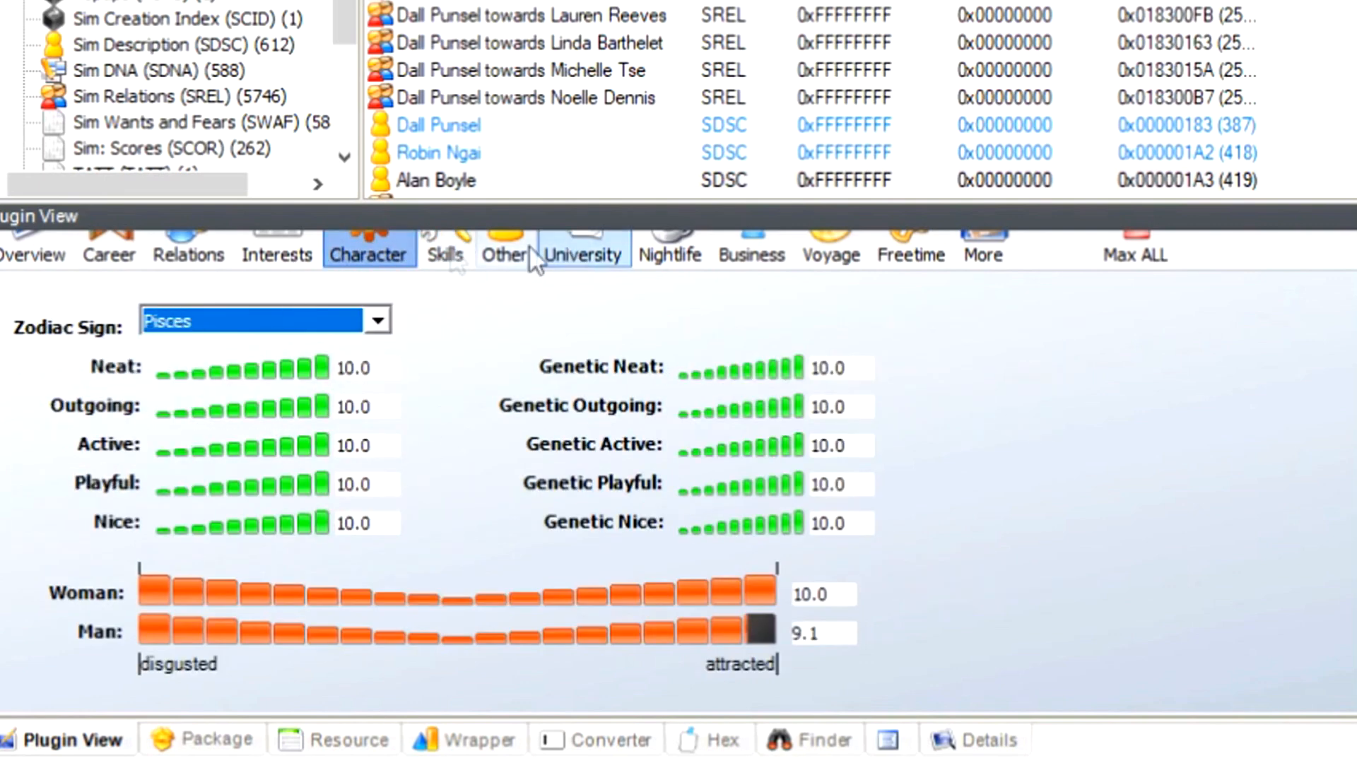
# Look through the Skills, Other, Voyage, Freetime and More tabs, then return to Overview
pyautogui.click(444, 252)
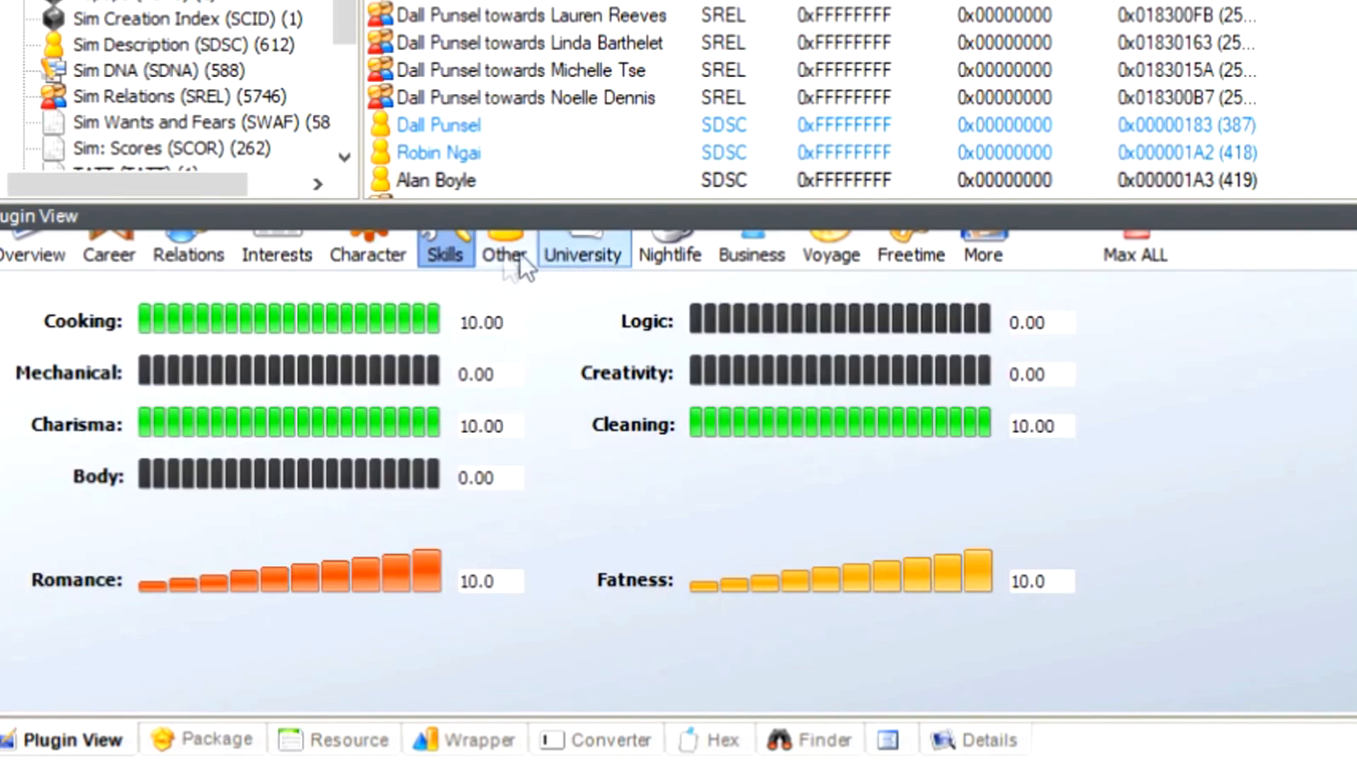
pyautogui.click(504, 245)
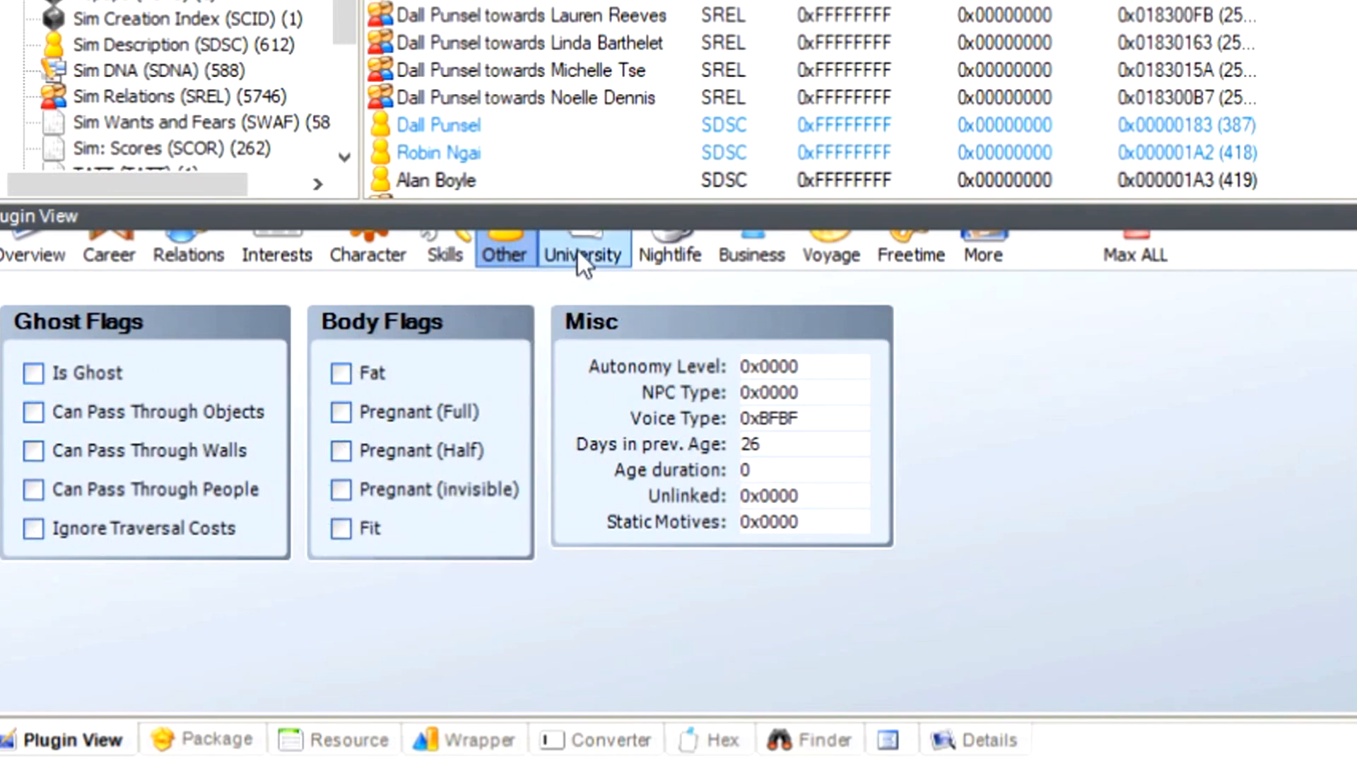
pyautogui.click(830, 241)
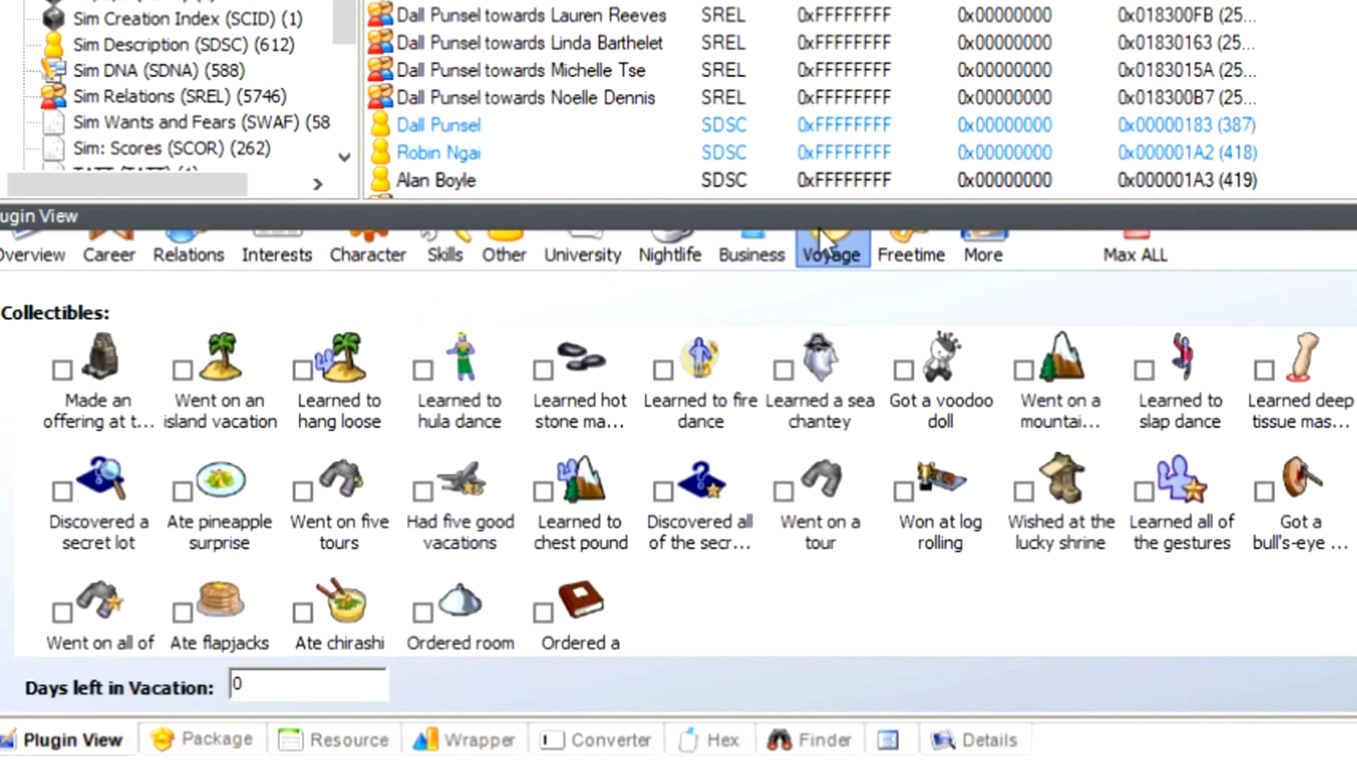
pyautogui.click(911, 244)
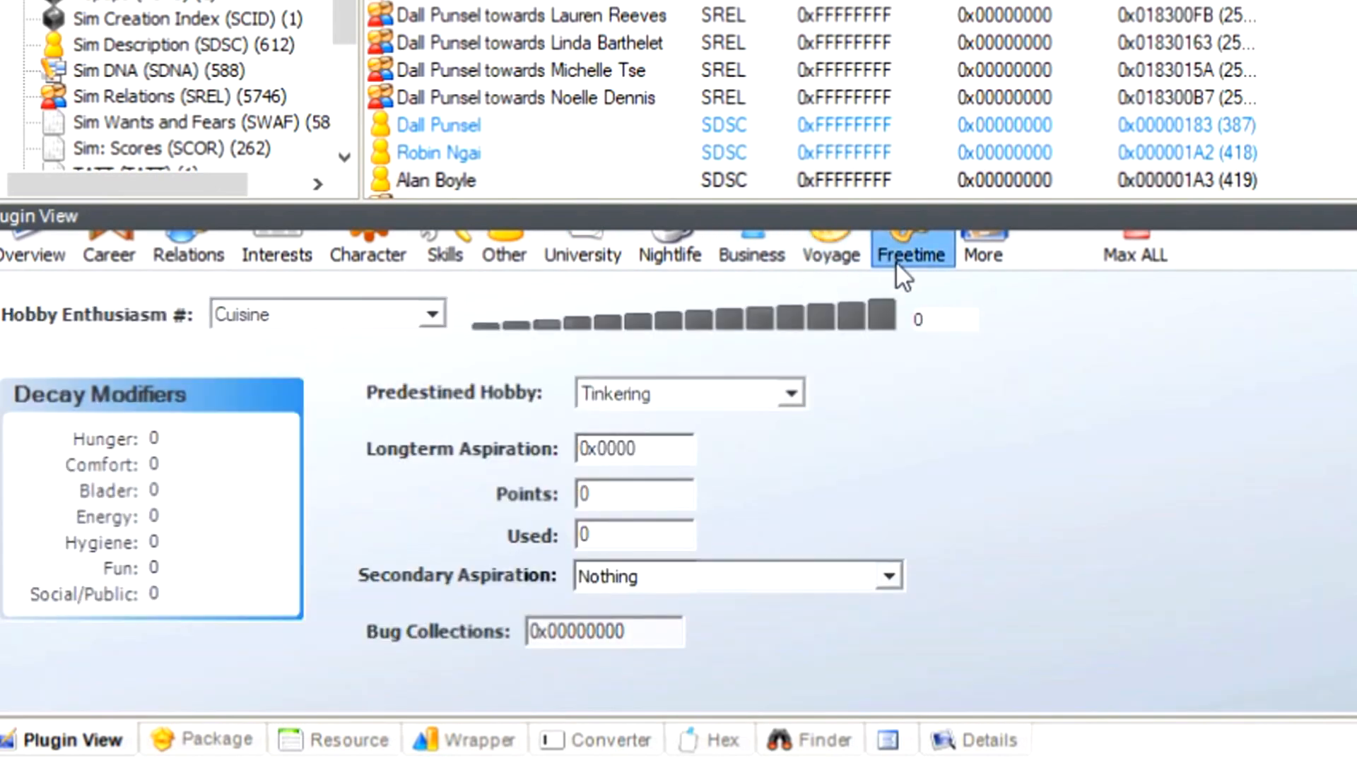
pyautogui.click(982, 242)
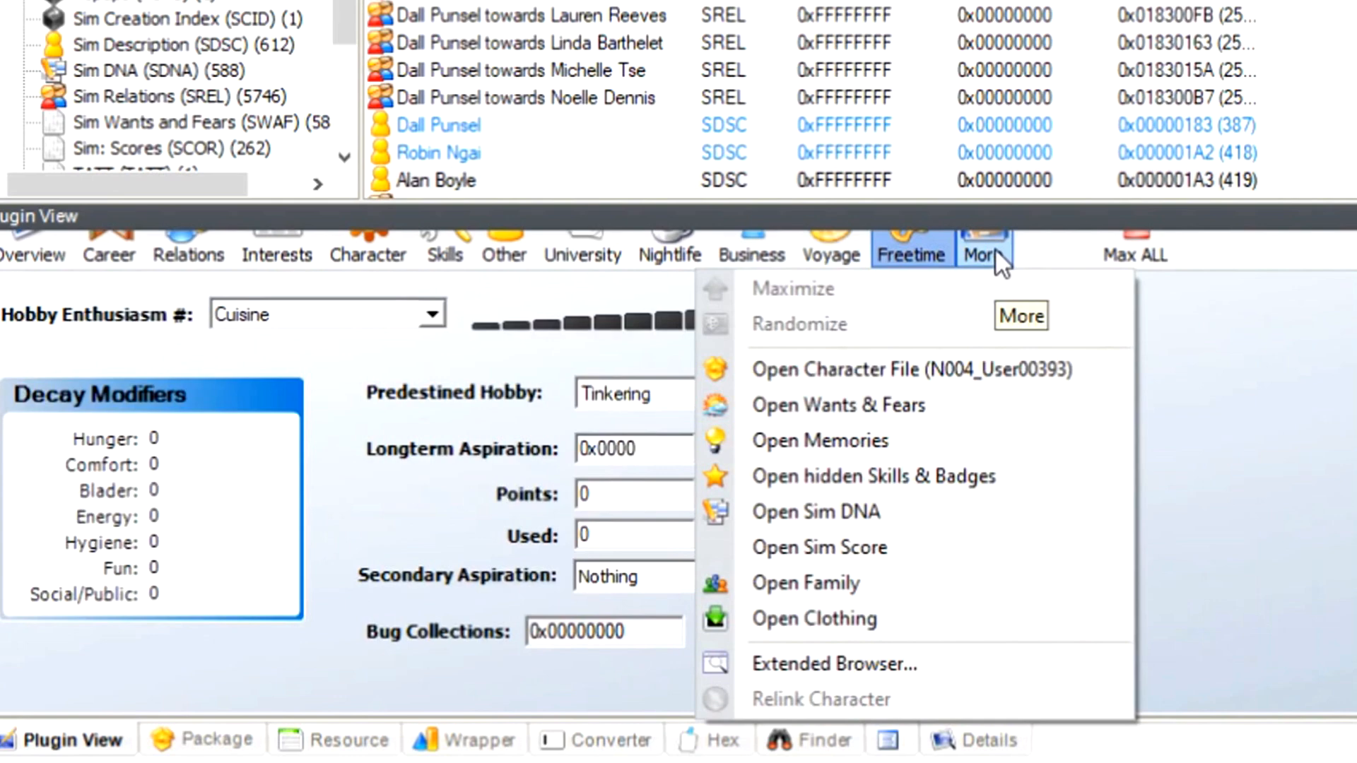
pyautogui.click(32, 241)
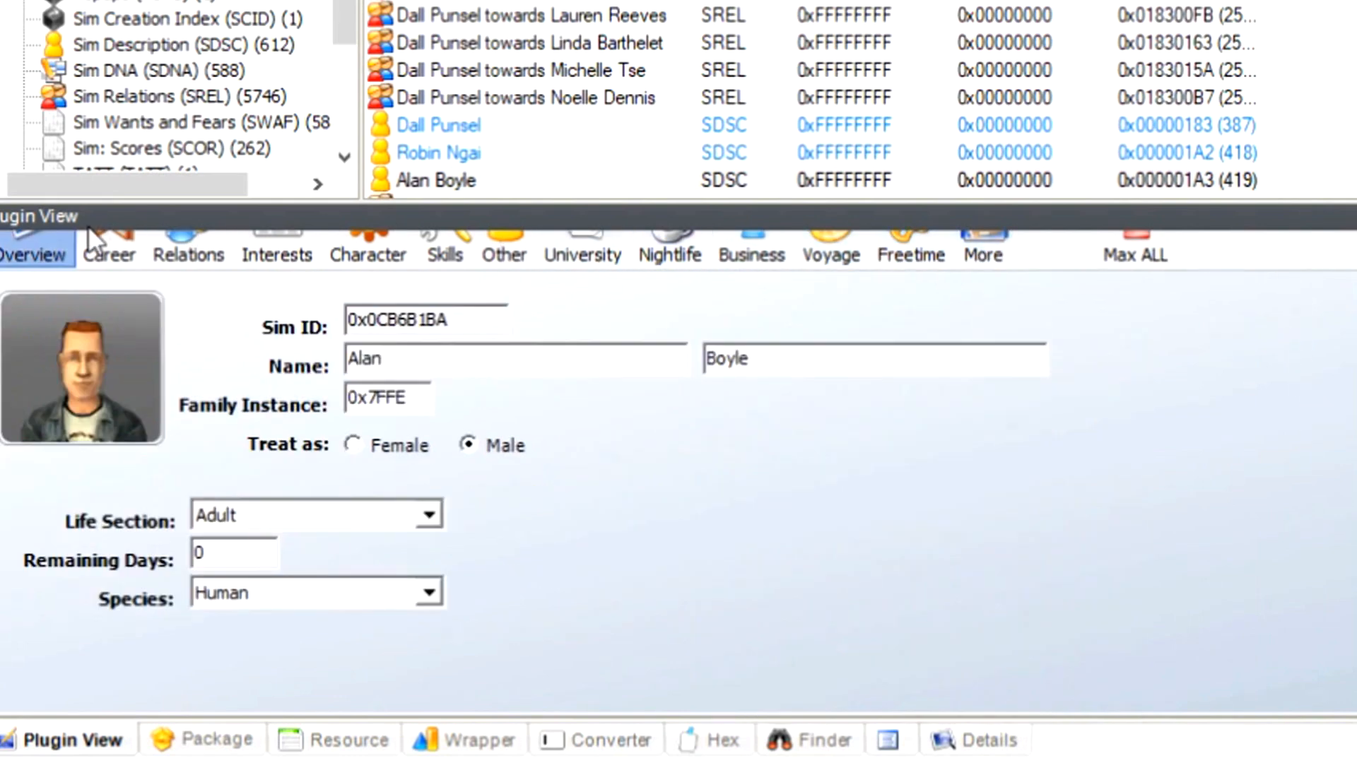
pyautogui.moveTo(554, 311)
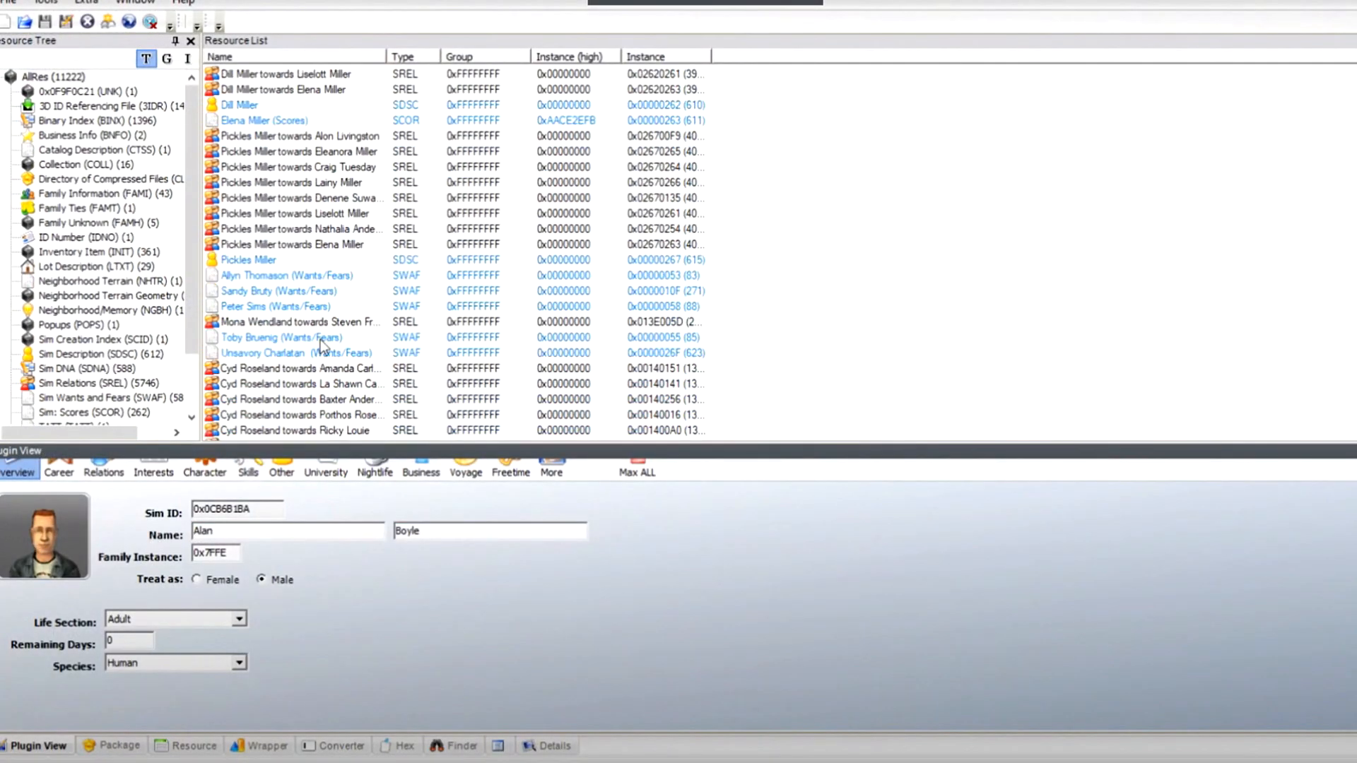
# Open the SREL resource 'Mona Wendland towards Steven Fratster' in the Sim Relation Editor
pyautogui.doubleClick(298, 321)
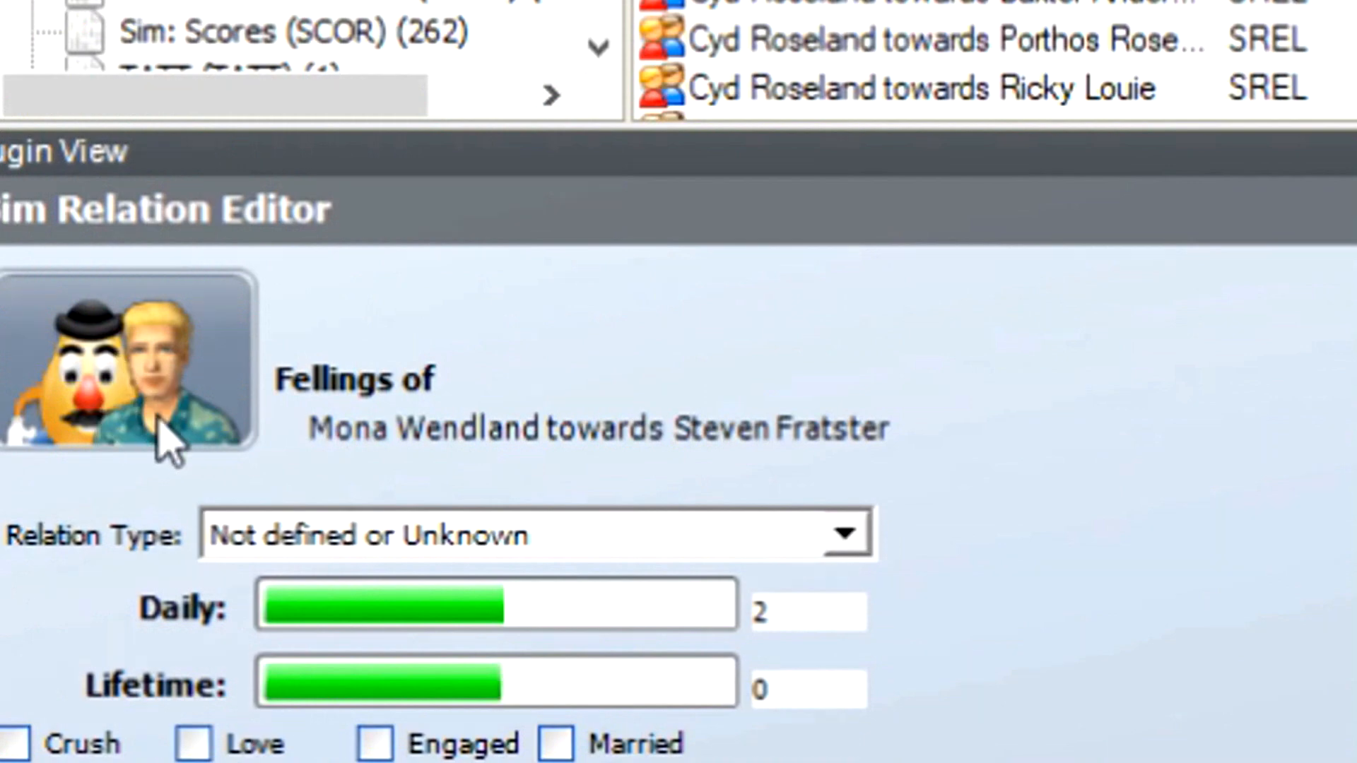
pyautogui.click(136, 4)
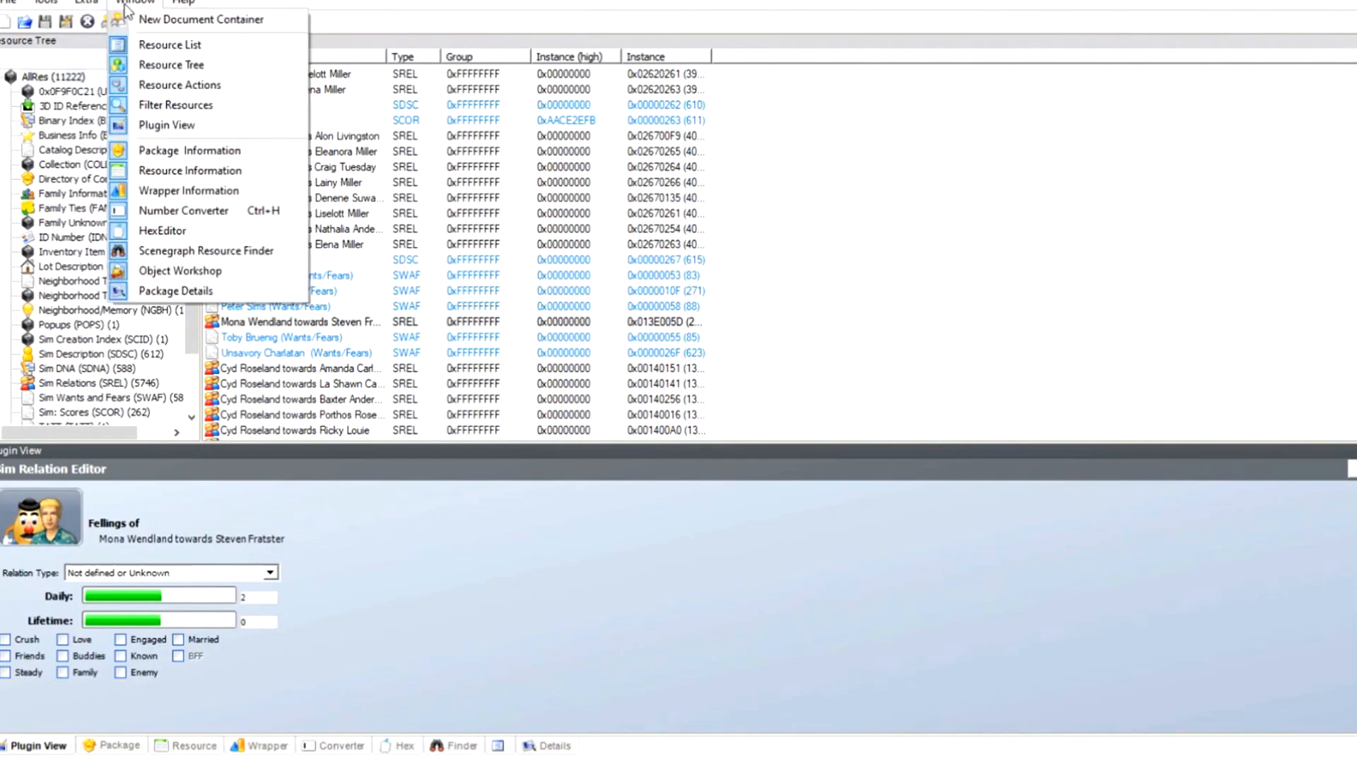